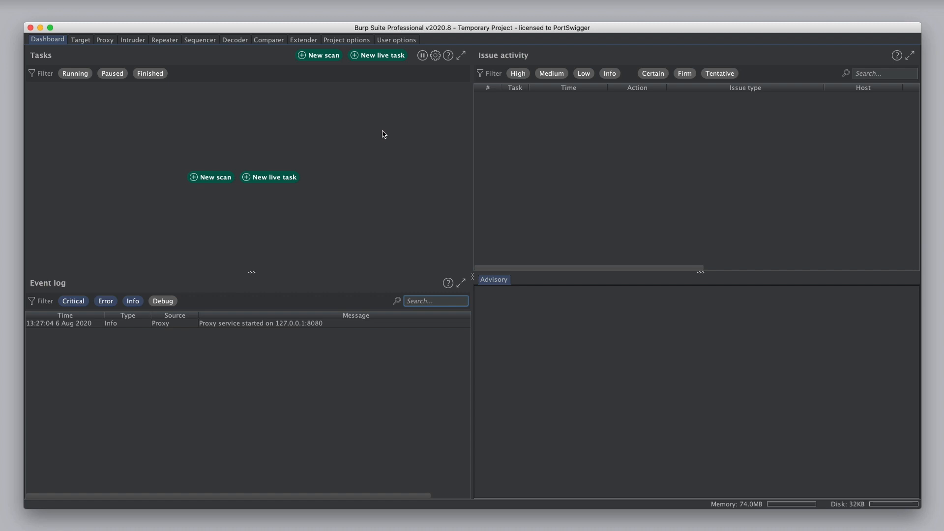
Open the New live task dialog from the Dashboard
click(383, 55)
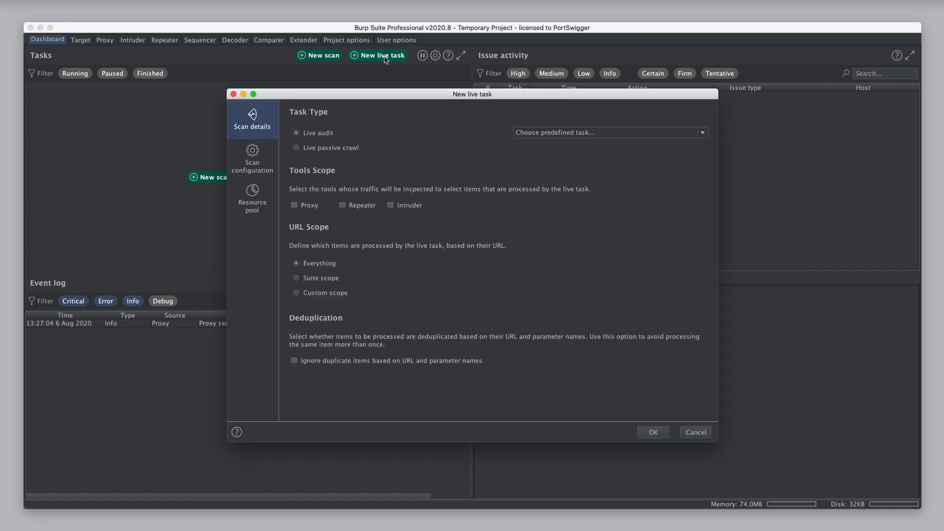
mouse_move(383, 71)
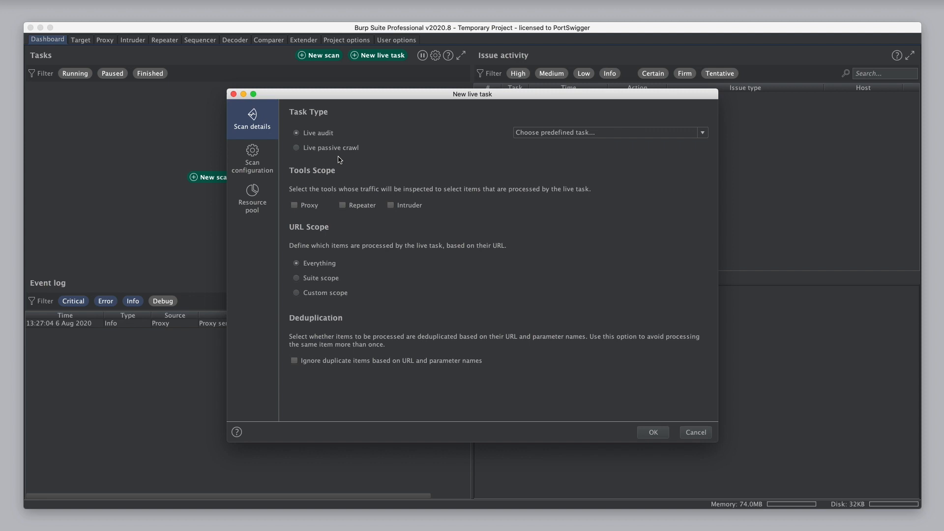
mouse_move(351, 173)
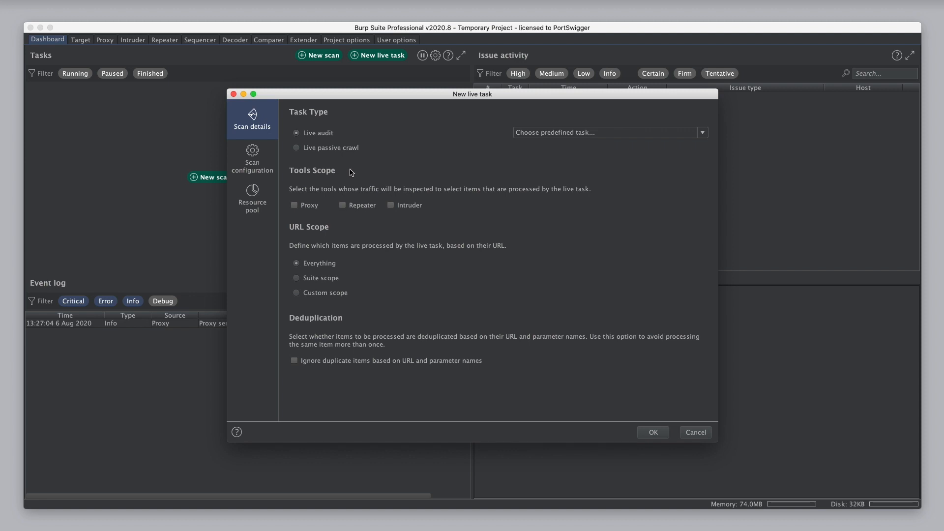
mouse_move(294, 213)
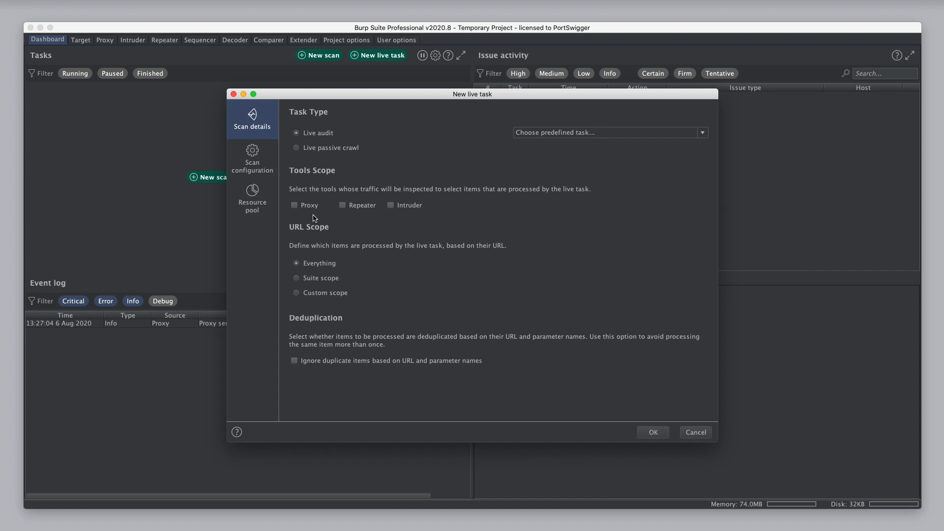
mouse_move(316, 210)
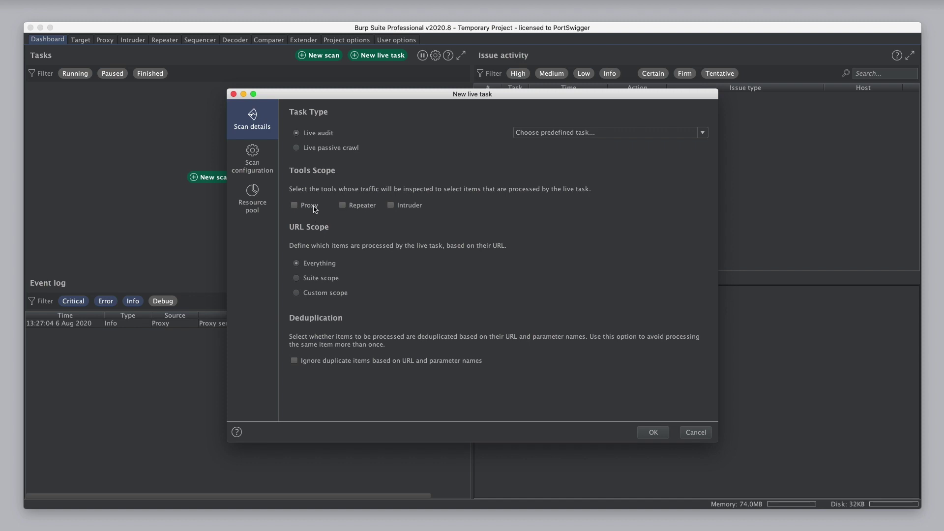
mouse_move(307, 220)
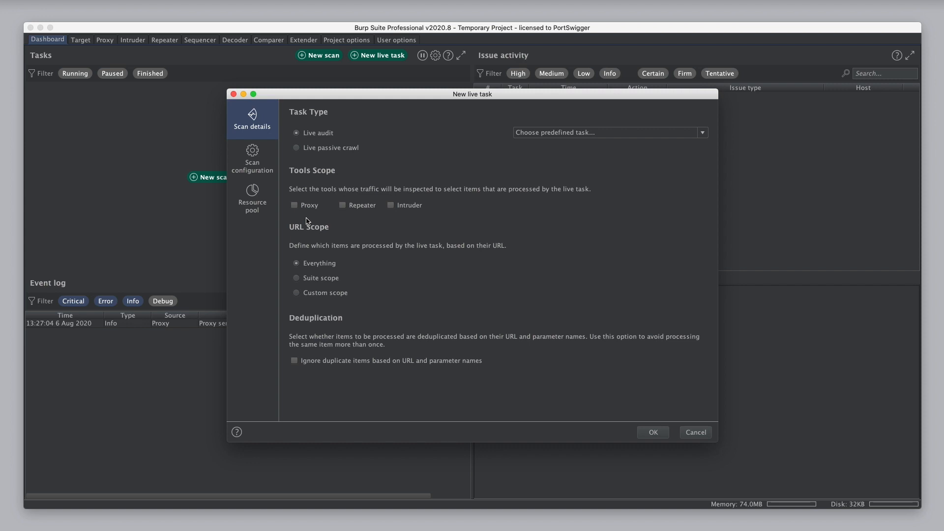
mouse_move(367, 219)
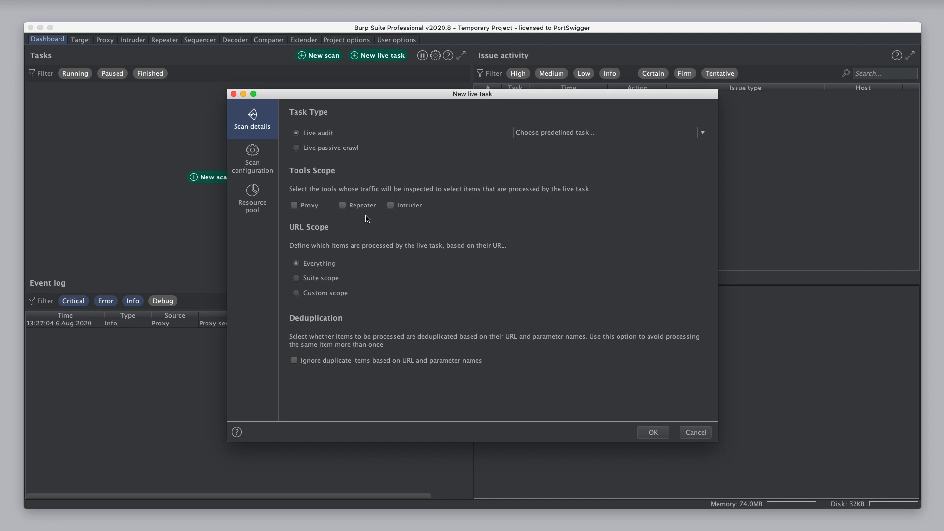
mouse_move(417, 225)
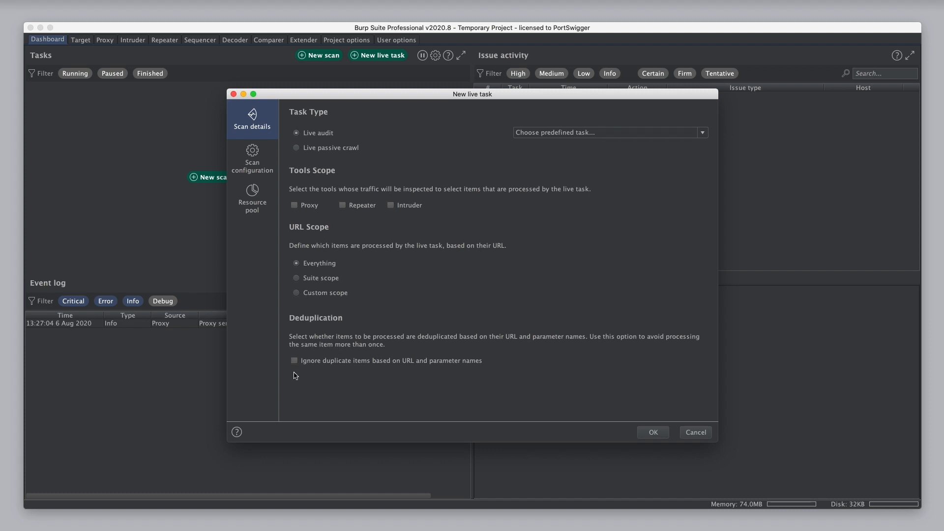
mouse_move(302, 384)
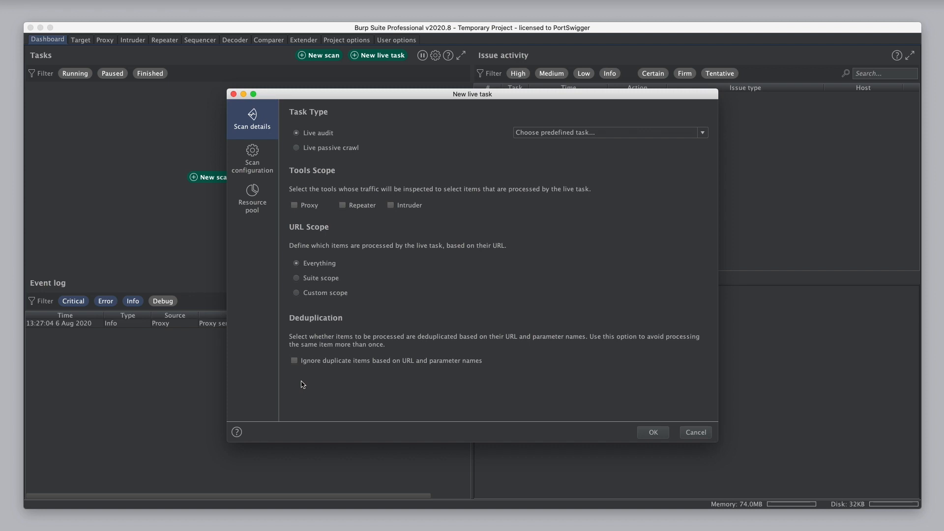
mouse_move(264, 161)
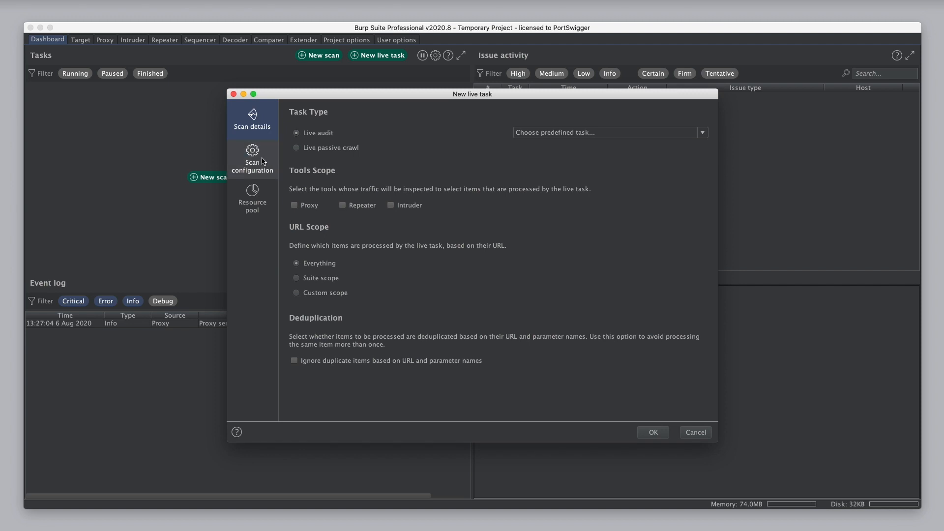
click(253, 159)
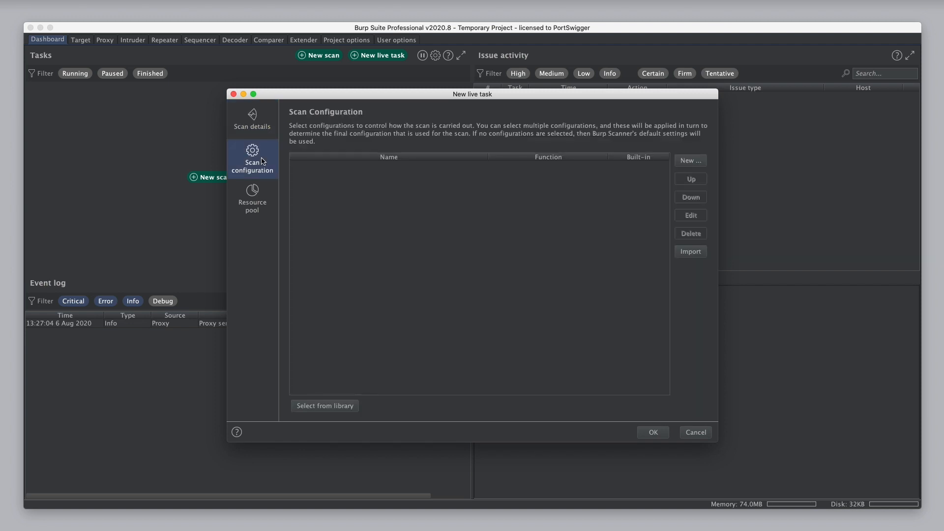
click(252, 198)
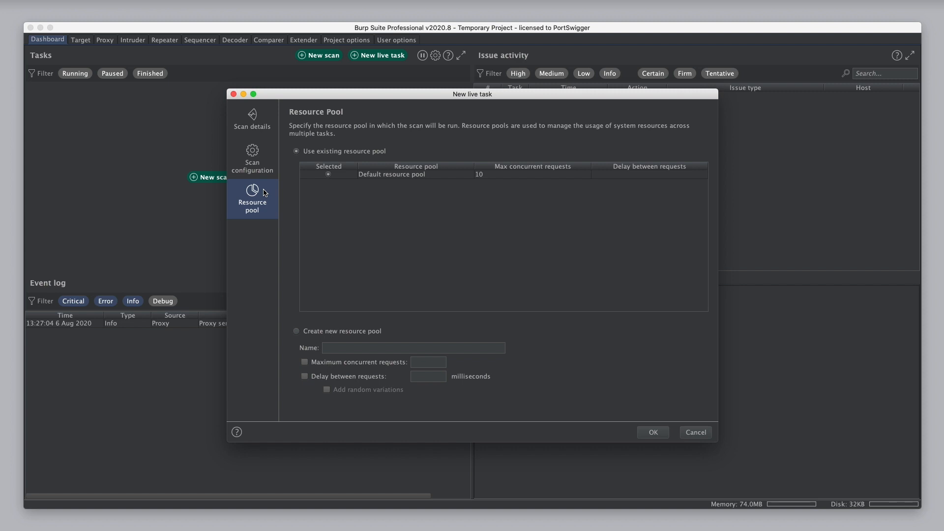
mouse_move(264, 142)
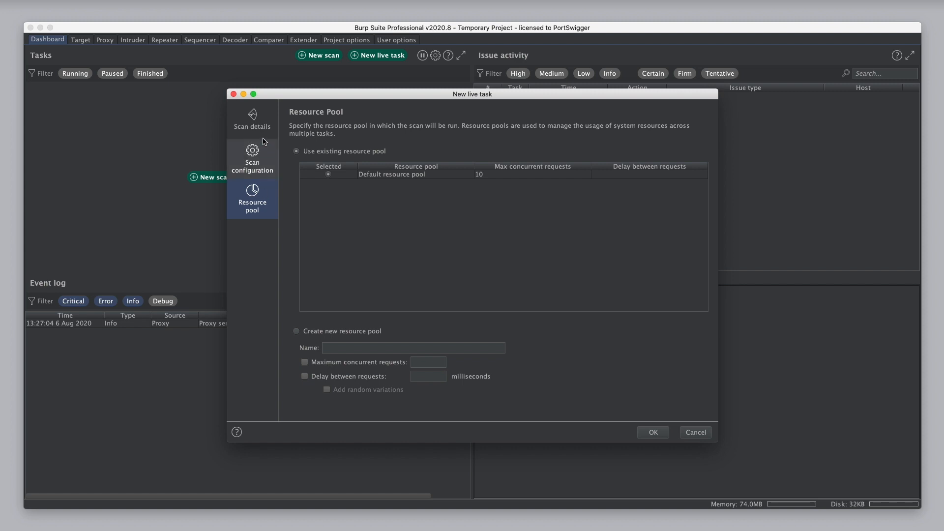
click(253, 119)
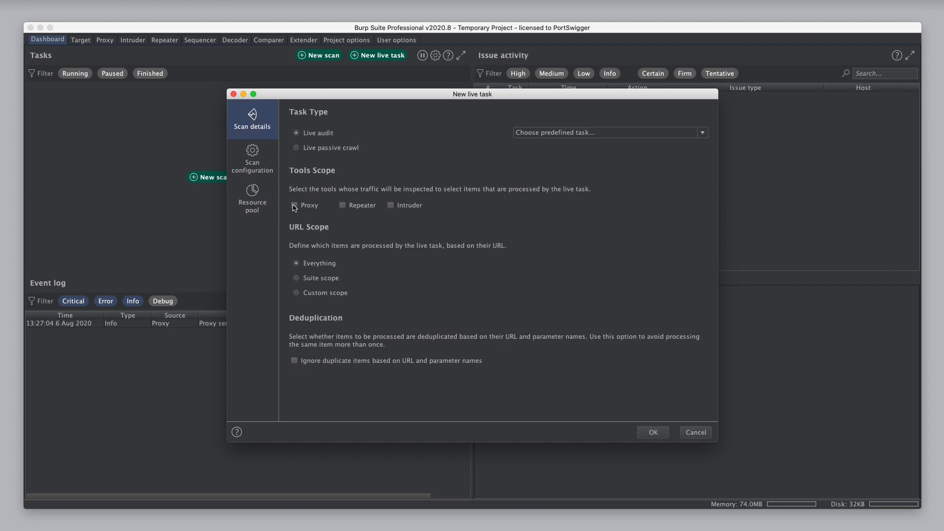
click(293, 205)
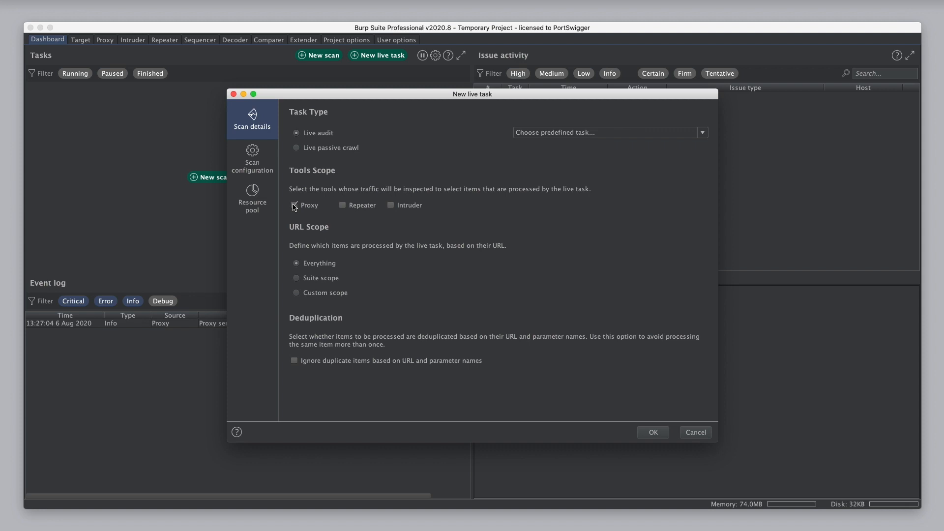
click(296, 292)
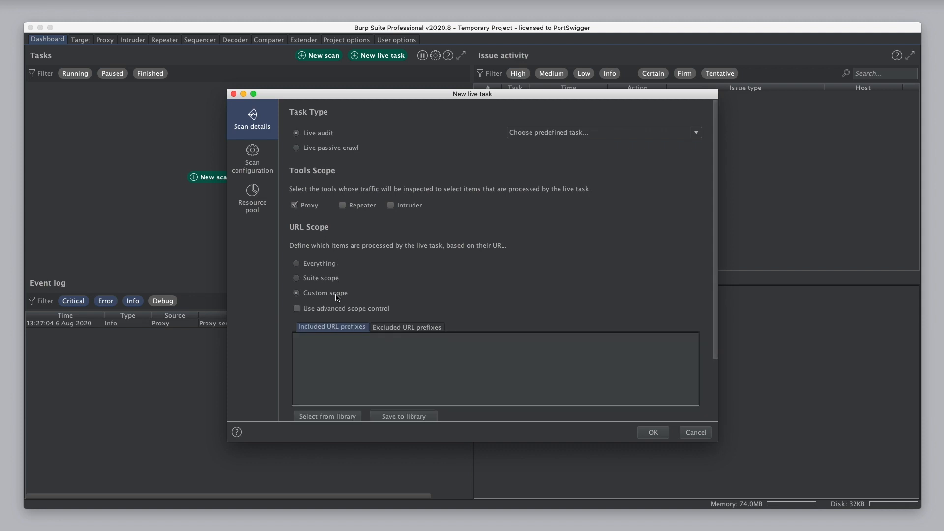
click(352, 347)
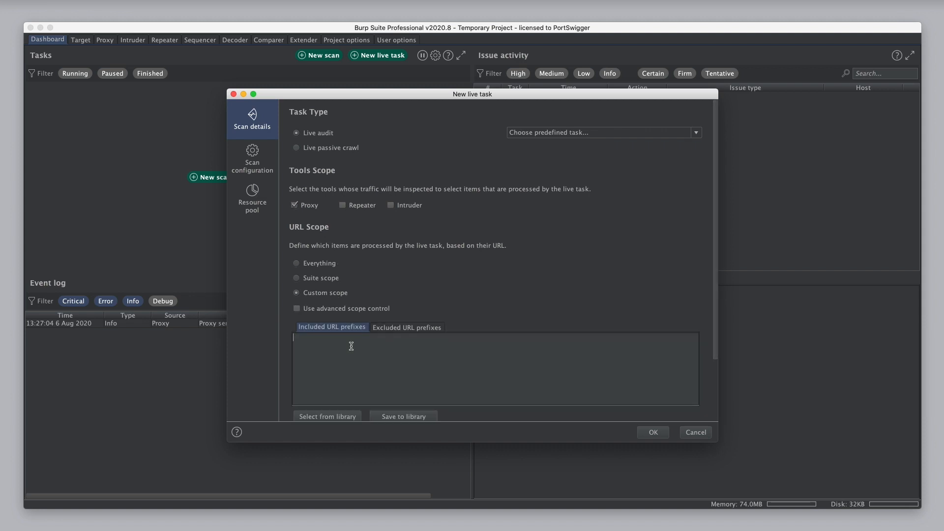
text(https://portswigger-labs.net)
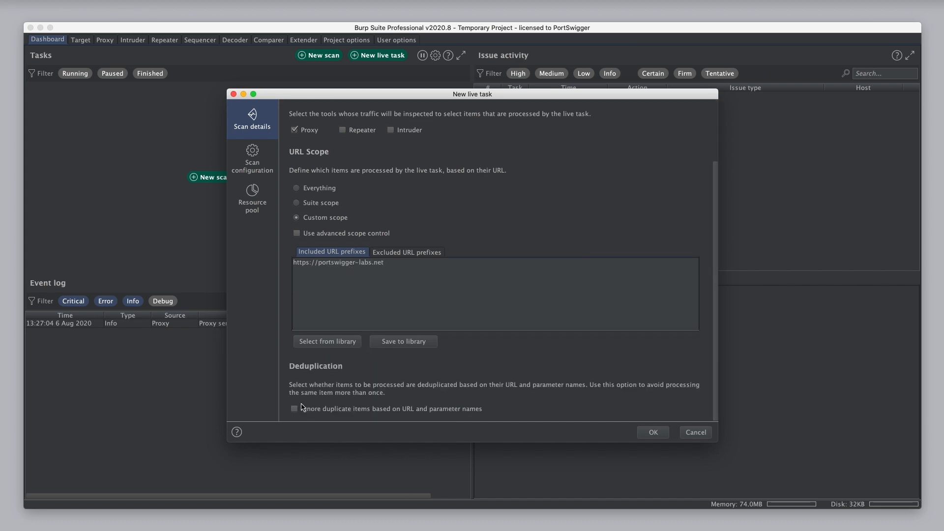
click(295, 409)
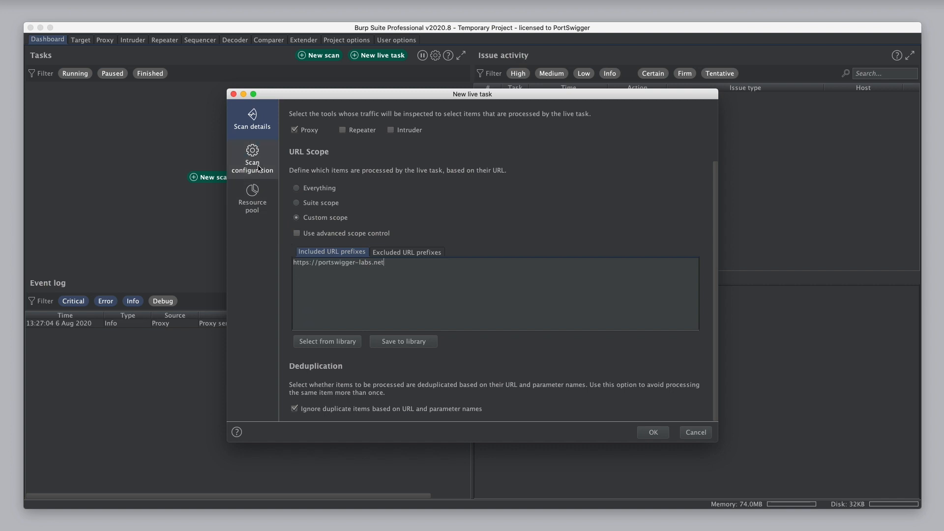
Add the 'Audit checks - medium active' library configuration and create the live audit
click(253, 159)
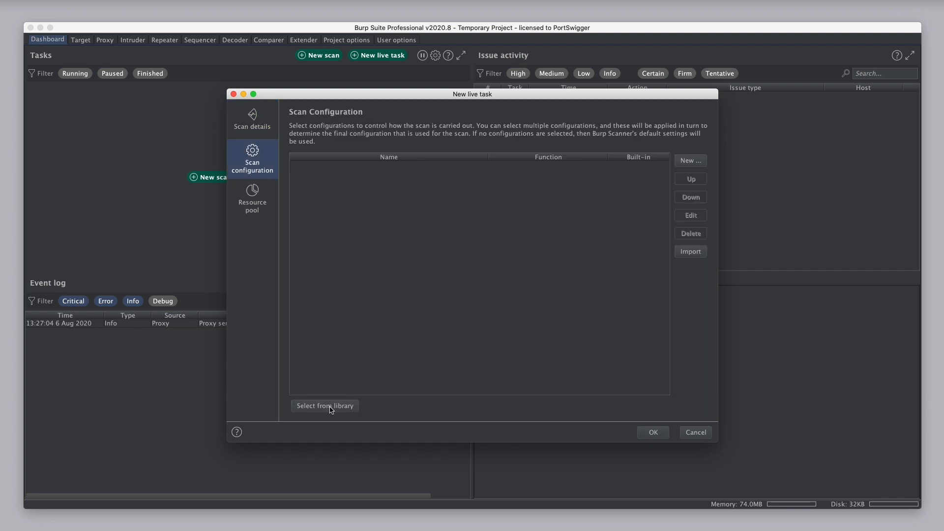
click(325, 406)
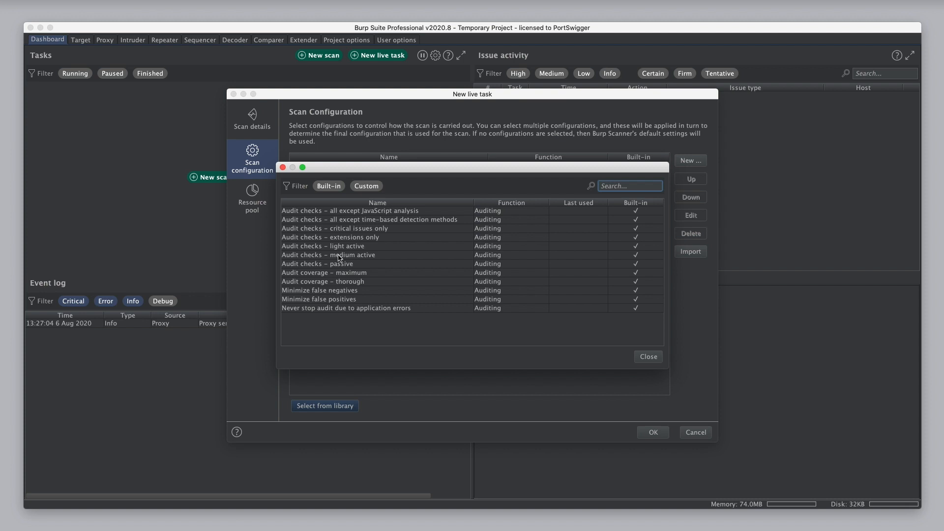
double_click(338, 255)
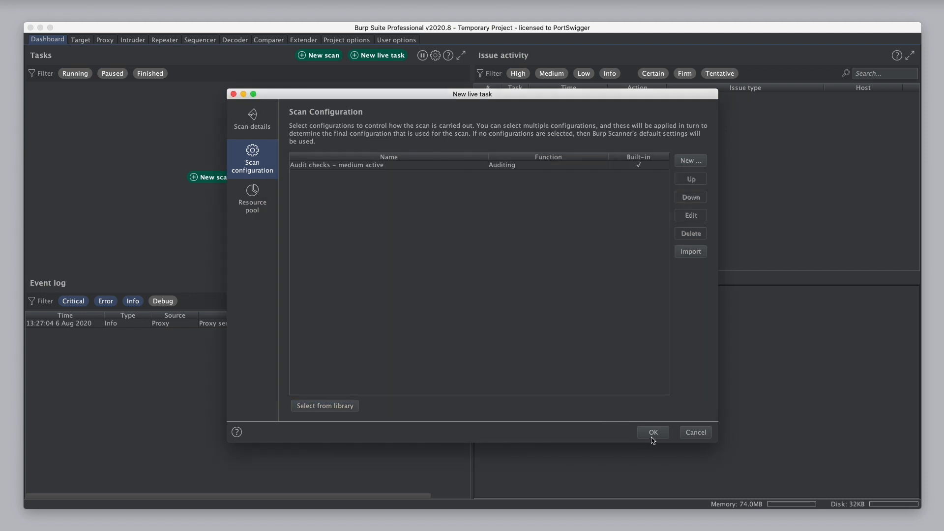
click(653, 433)
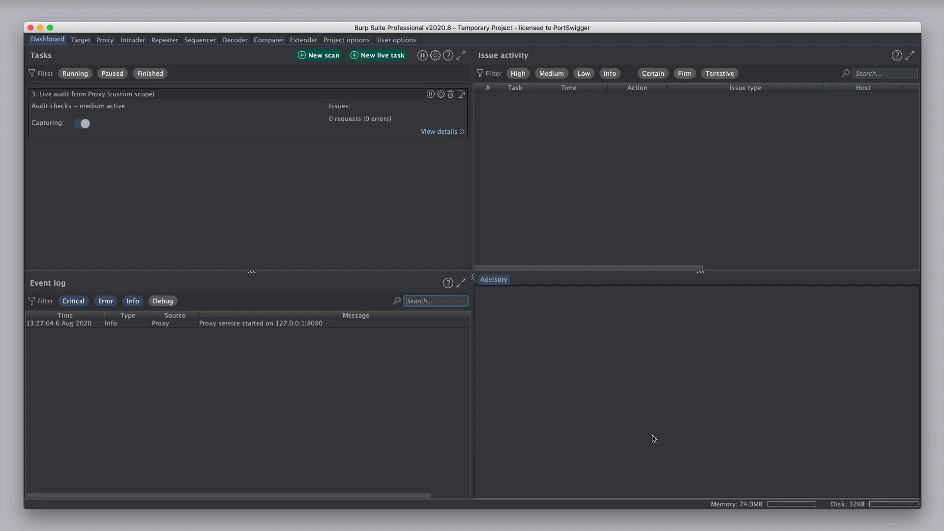
mouse_move(219, 135)
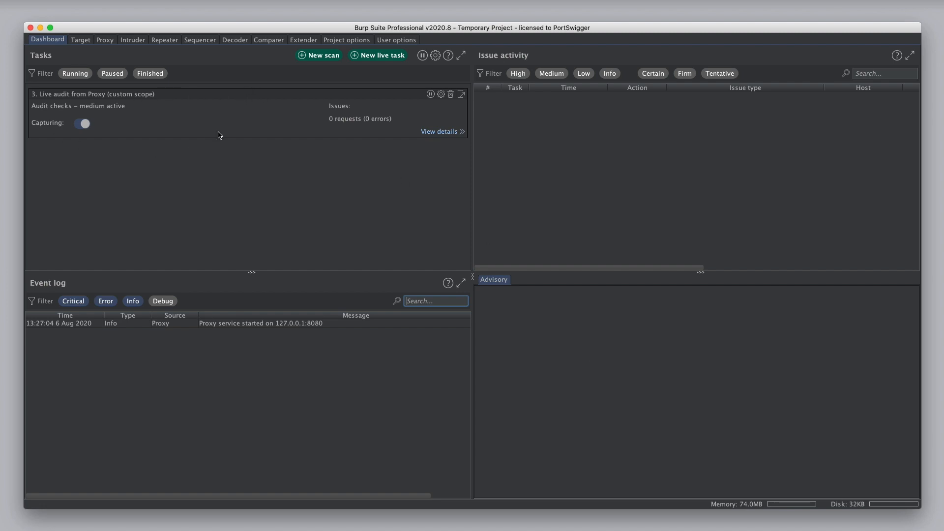
mouse_move(130, 153)
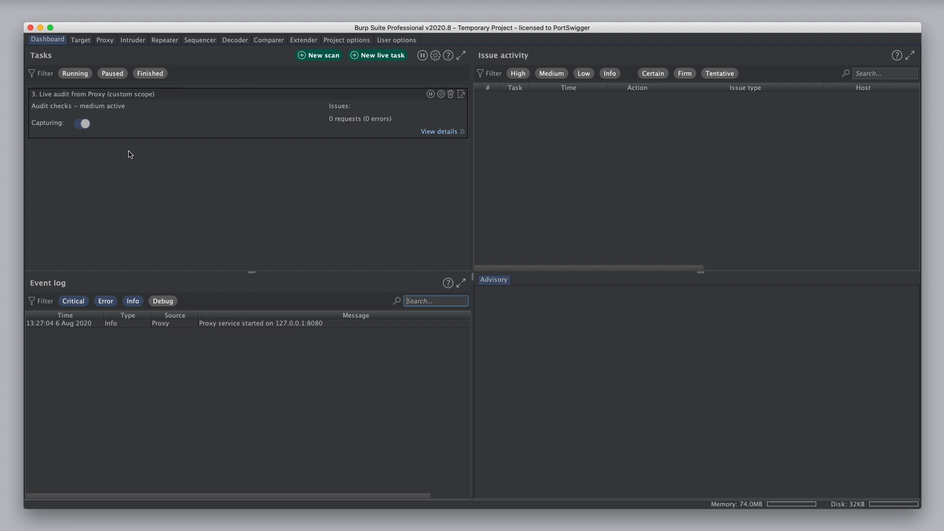
mouse_move(102, 55)
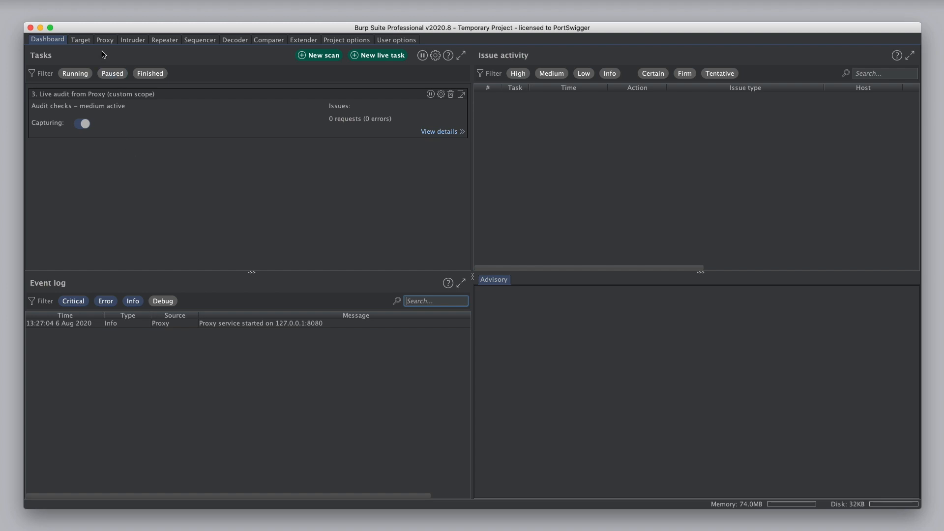
click(104, 40)
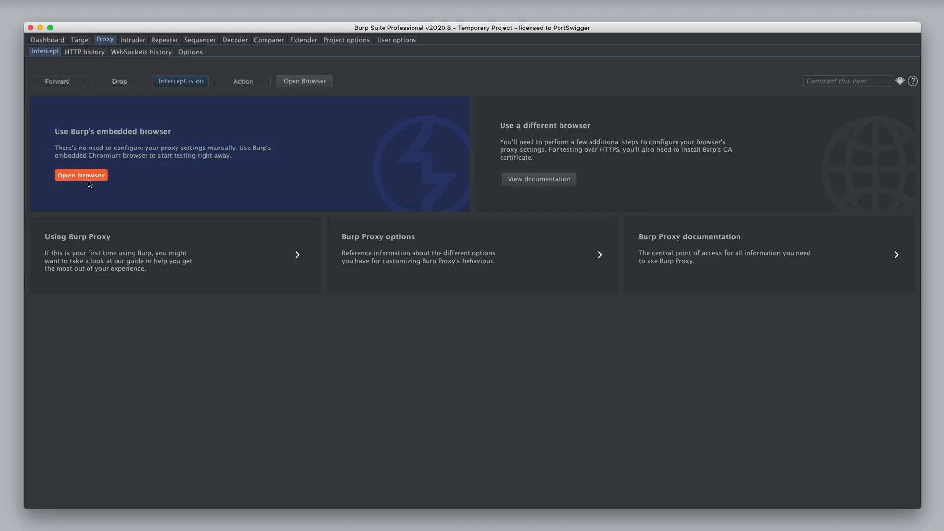
click(81, 175)
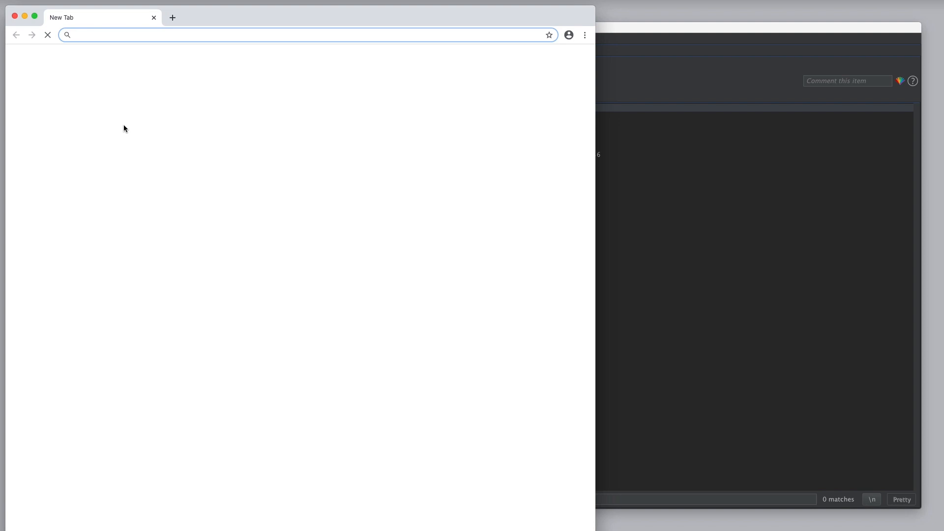
text(https://por)
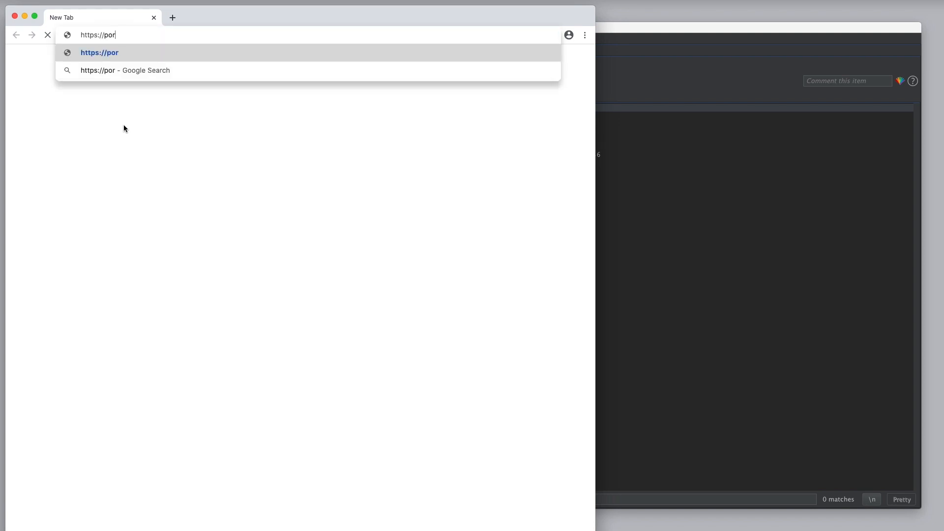
text(tswigger-labs.net/csp)
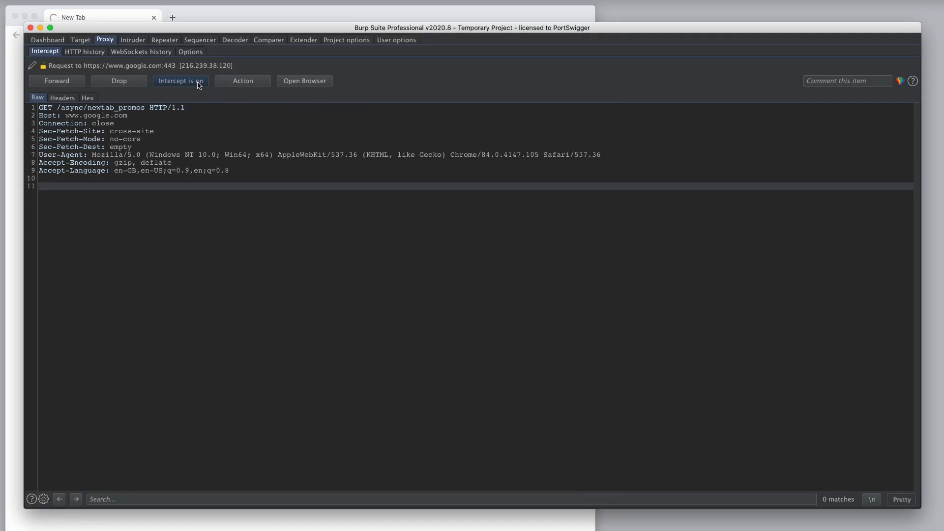
click(181, 81)
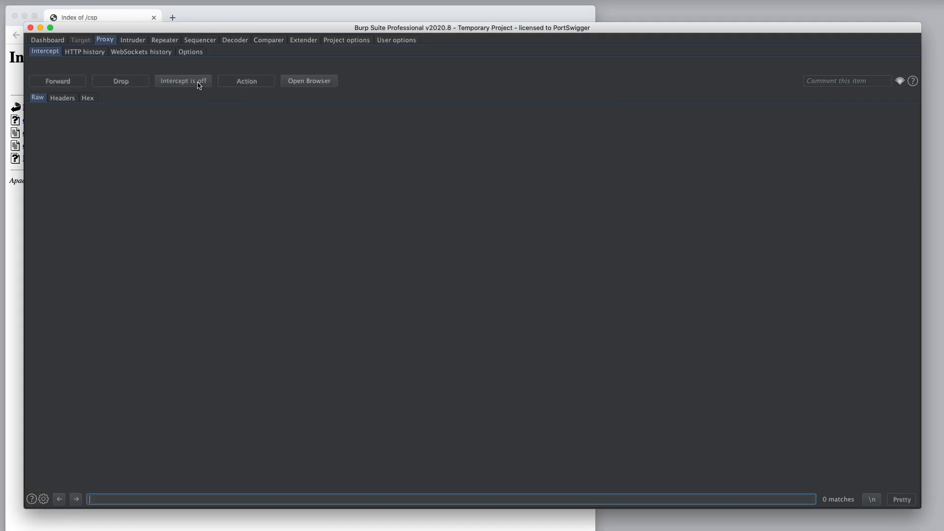
click(48, 40)
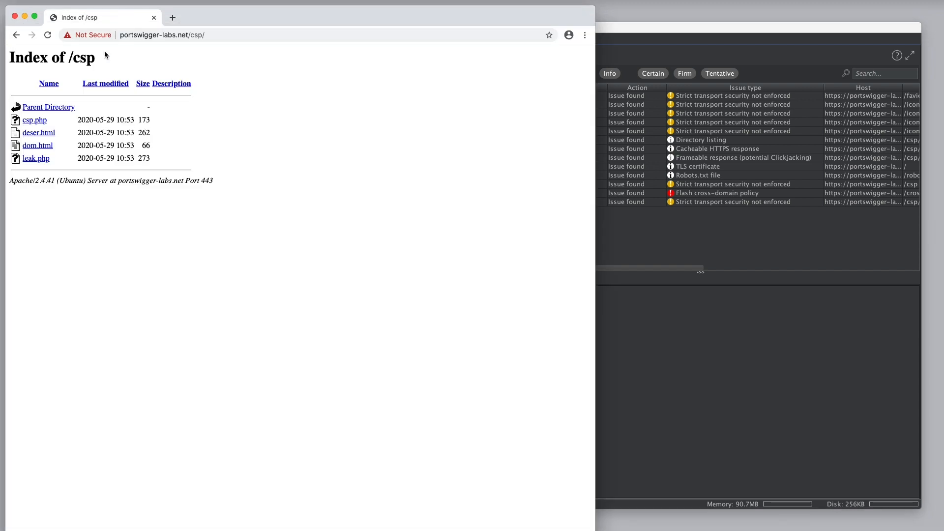
Follow a page link from the Index of /csp listing in the embedded browser
click(34, 120)
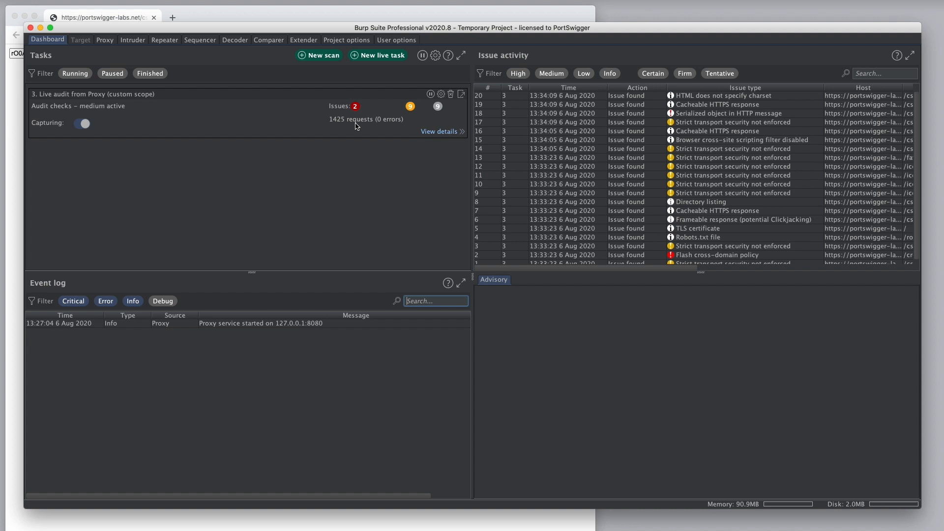
View the live audit task's details on the Audit items tab
click(439, 132)
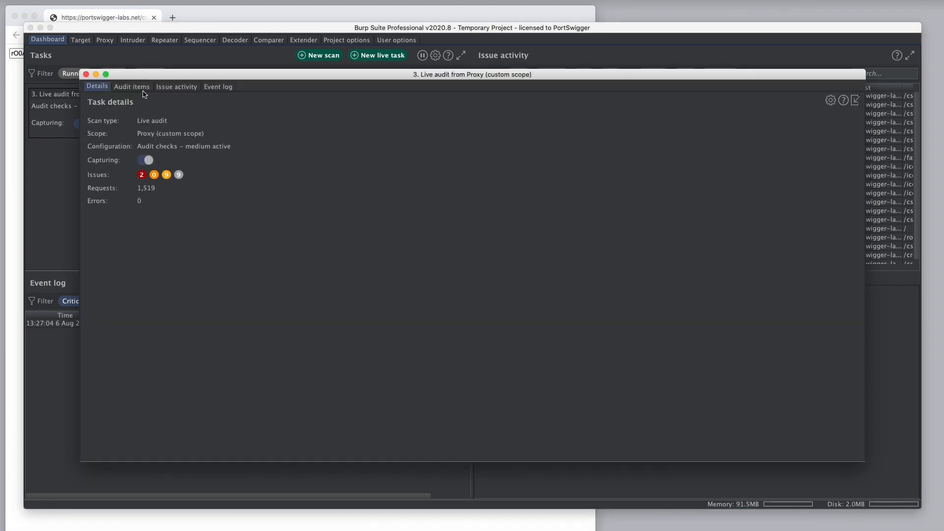
click(131, 87)
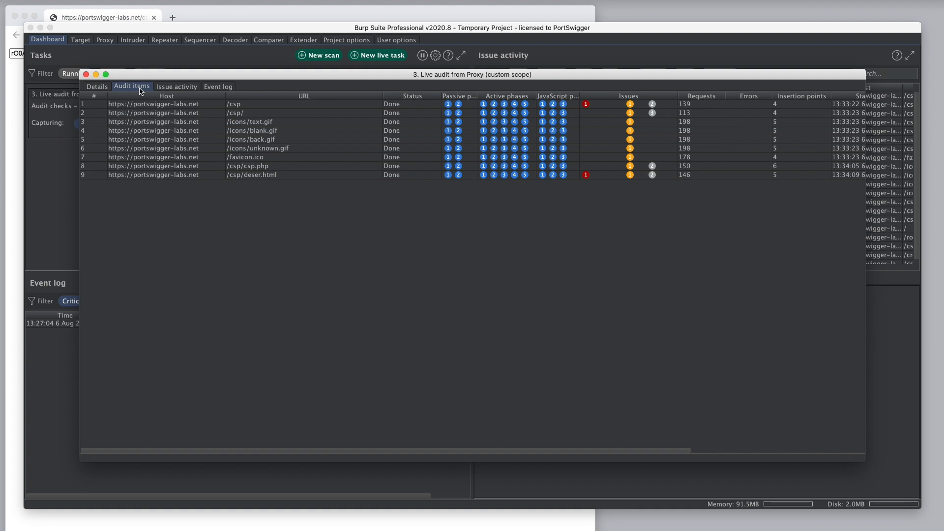
mouse_move(198, 105)
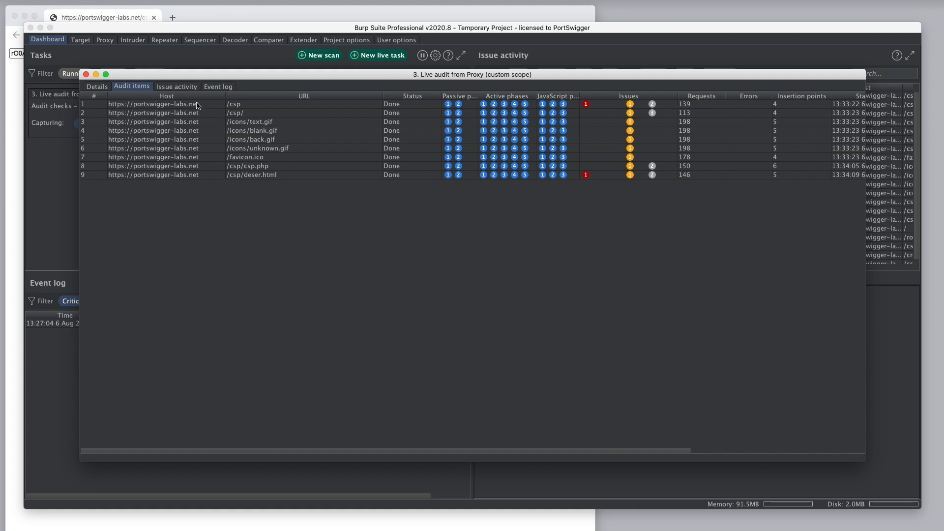
mouse_move(229, 130)
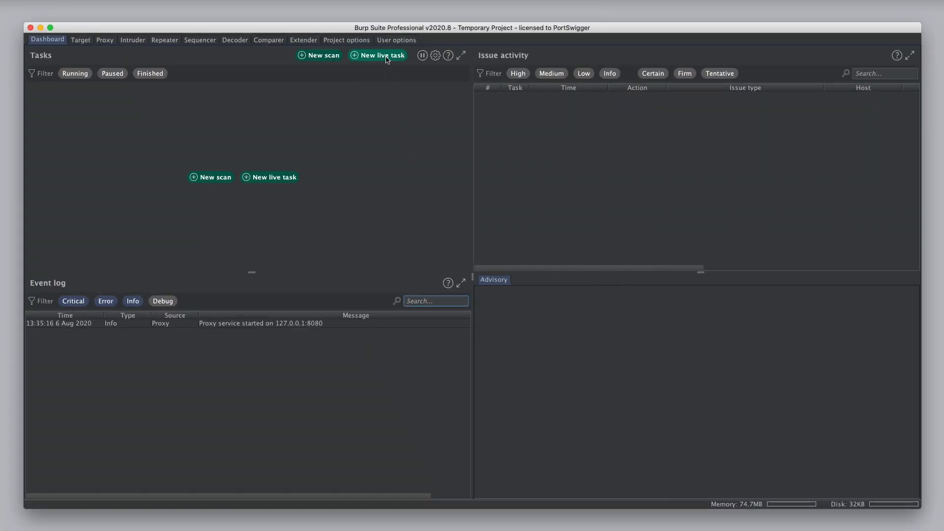
click(382, 56)
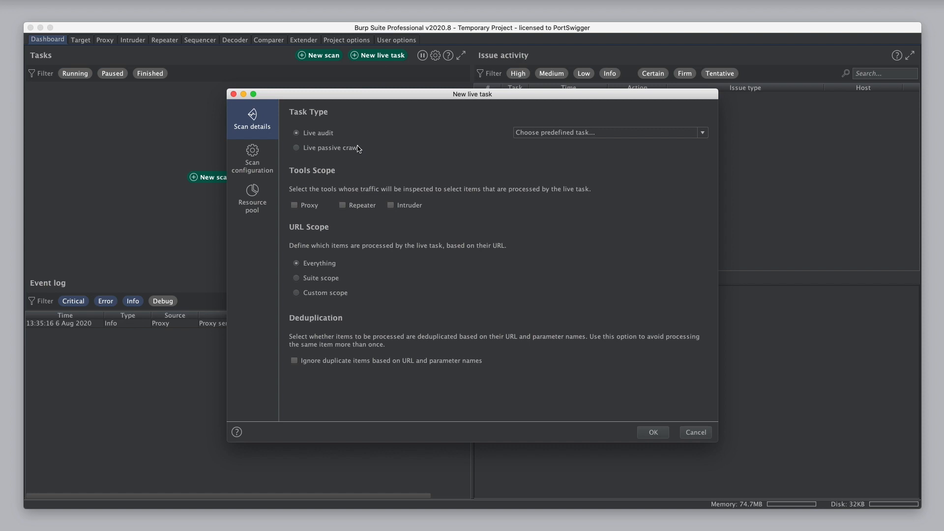
click(296, 148)
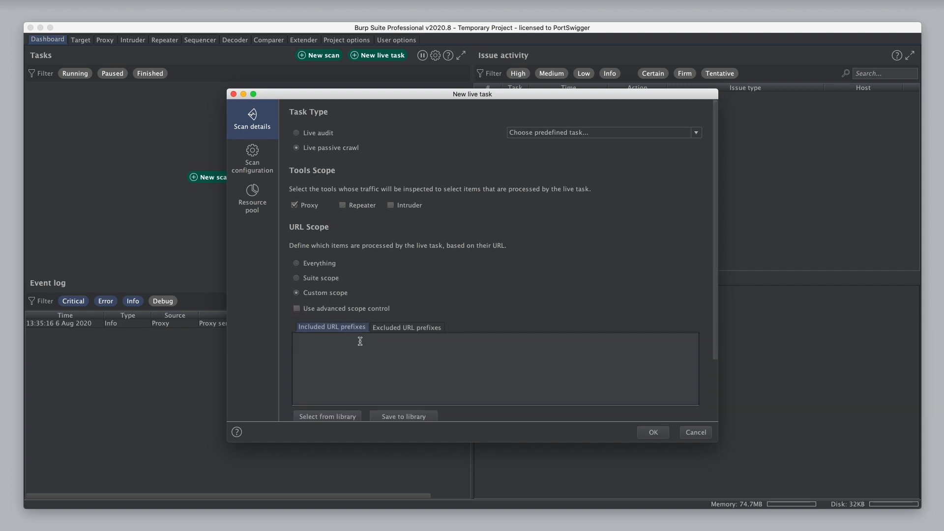
text(https://portswigger)
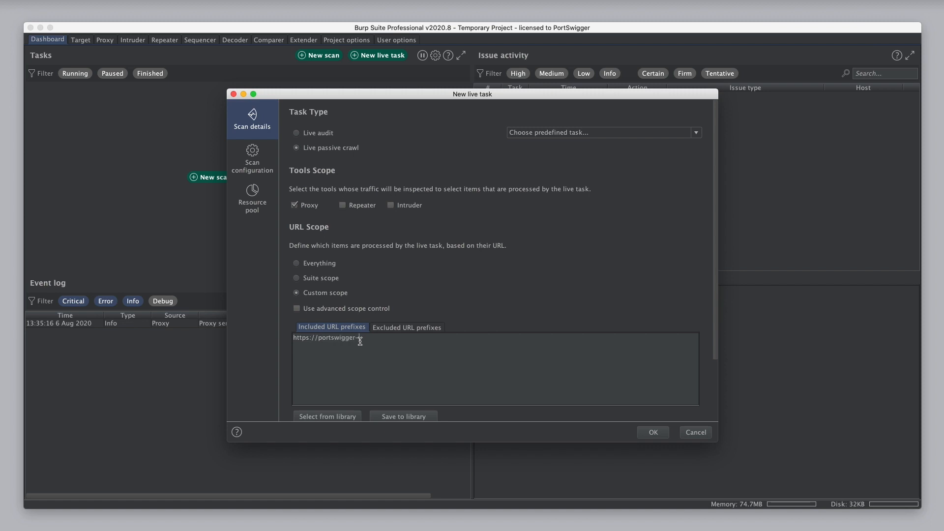
text(-labs.net/csp)
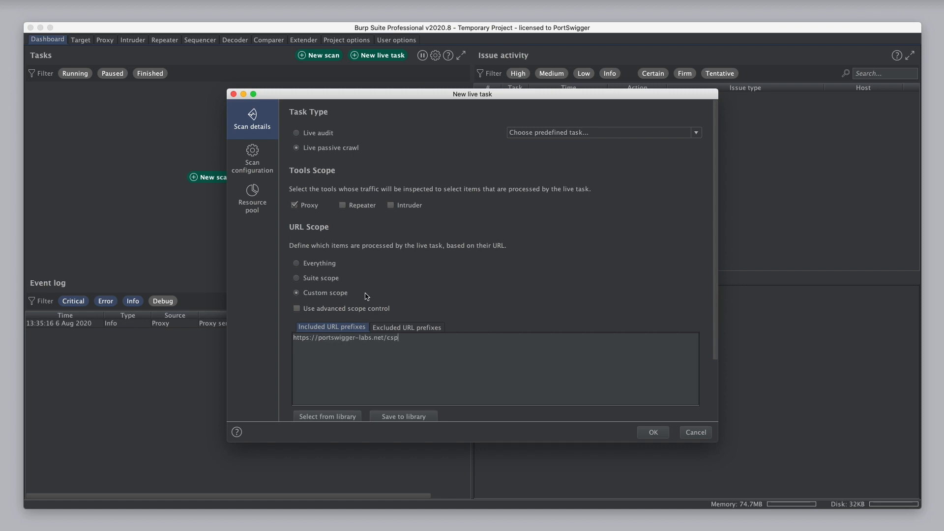
click(252, 159)
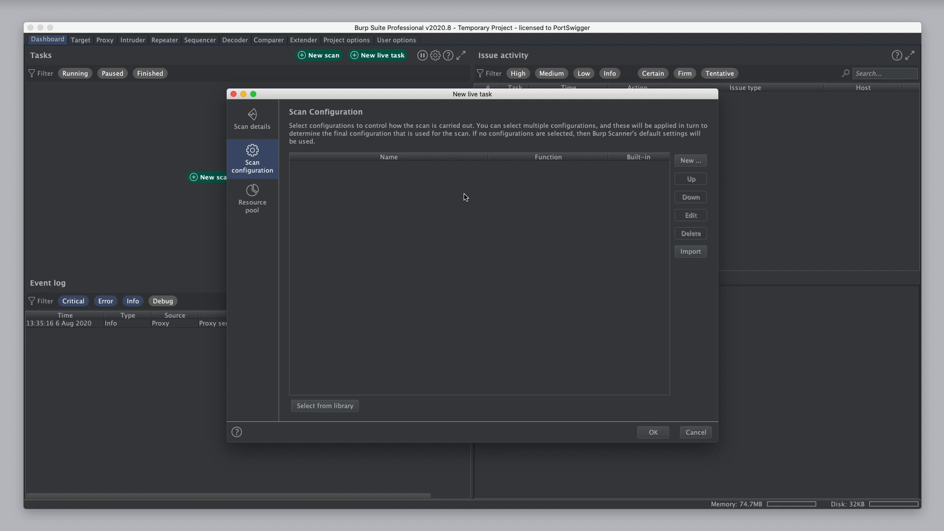
click(691, 160)
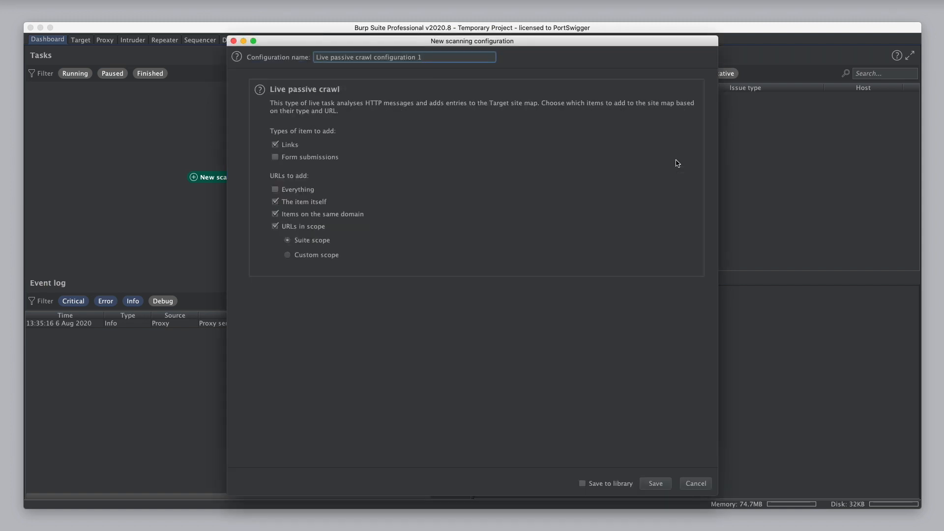
mouse_move(264, 170)
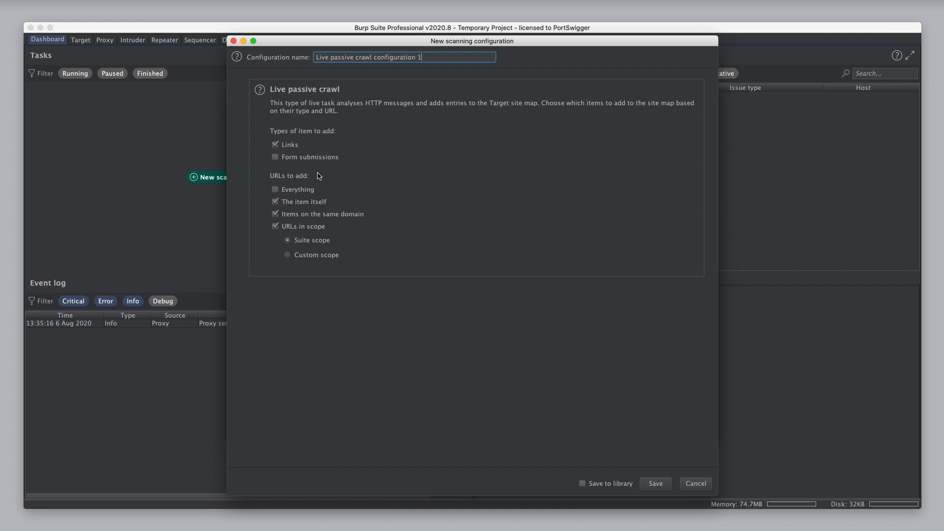
mouse_move(433, 222)
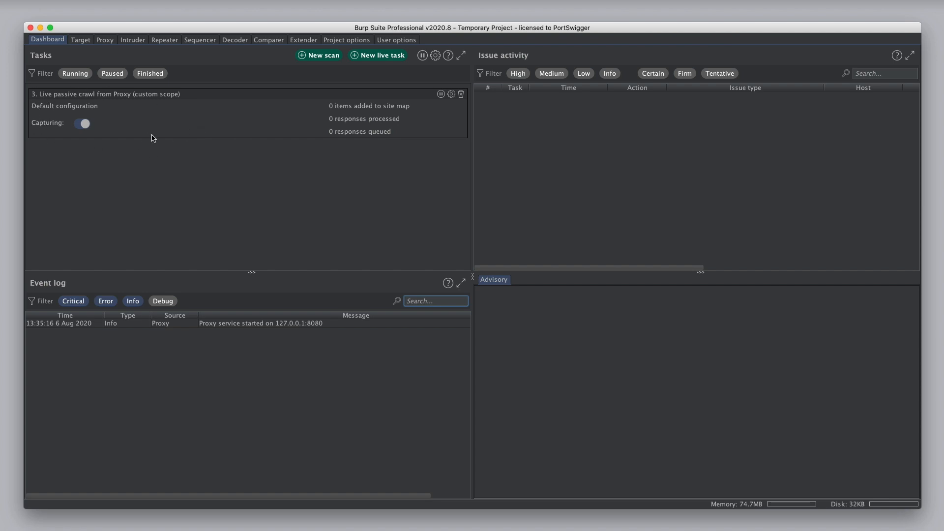
mouse_move(211, 105)
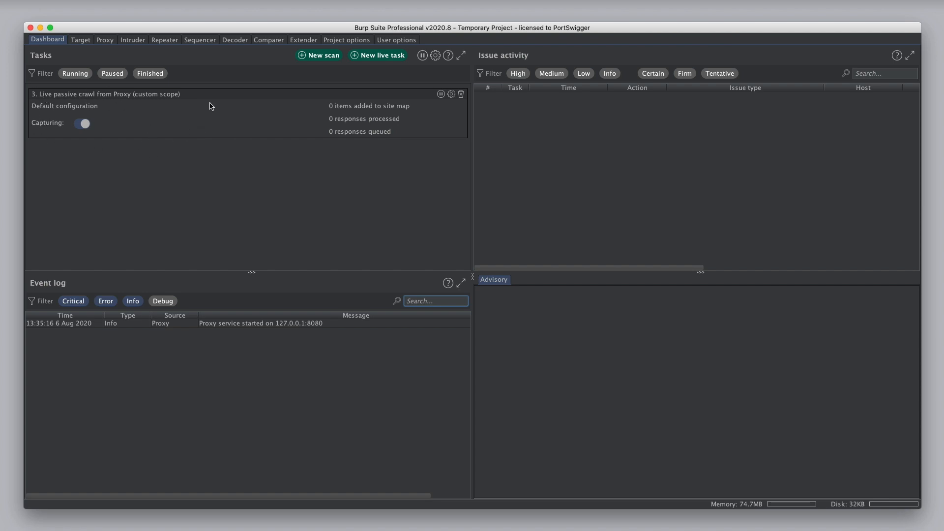
Switch to the Proxy request interception view
click(105, 39)
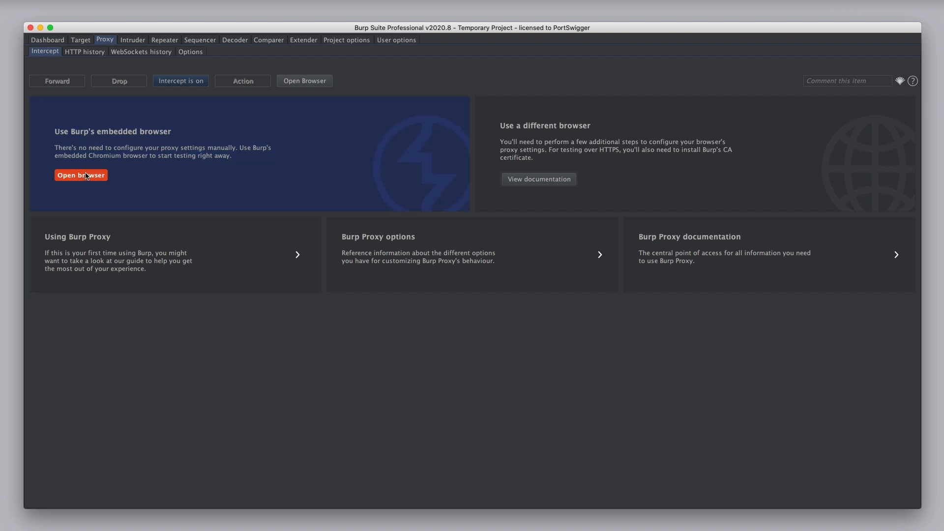
Browse to /csp in the embedded browser with interception off, then view the Target site map
click(81, 175)
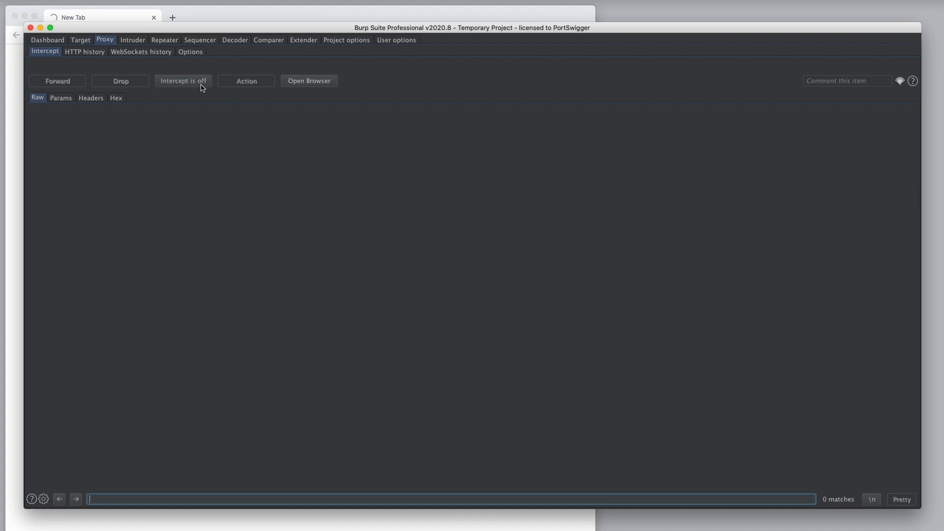
click(47, 40)
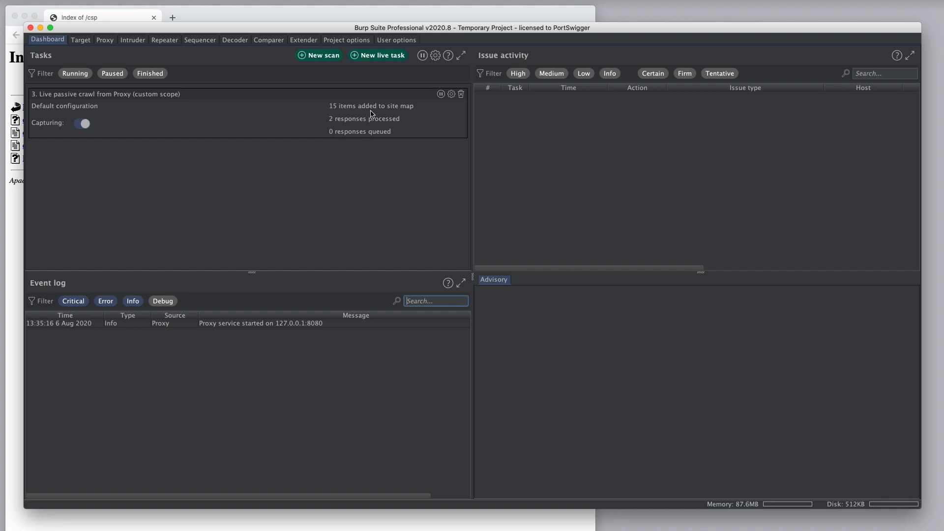
click(80, 40)
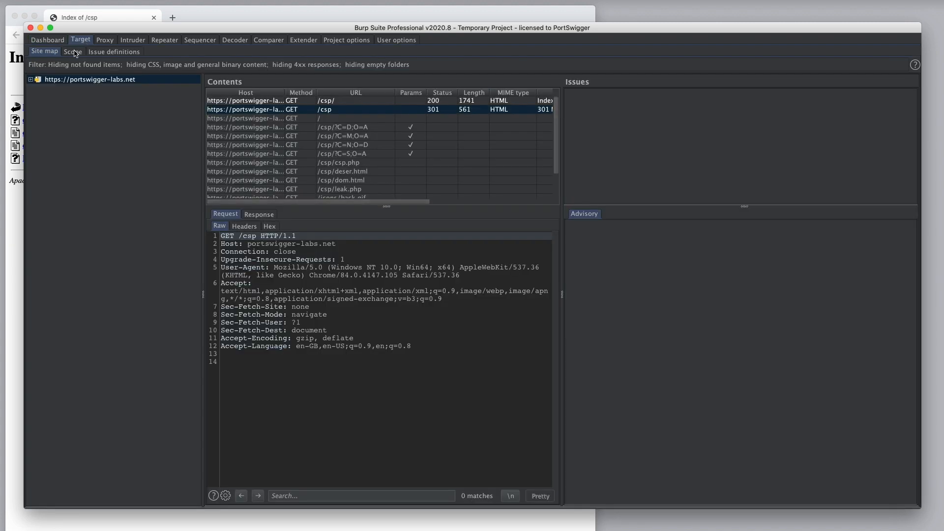
Inspect the /csp/?C=D;O=A and /csp/deser.html requests, then return to the Dashboard
click(30, 79)
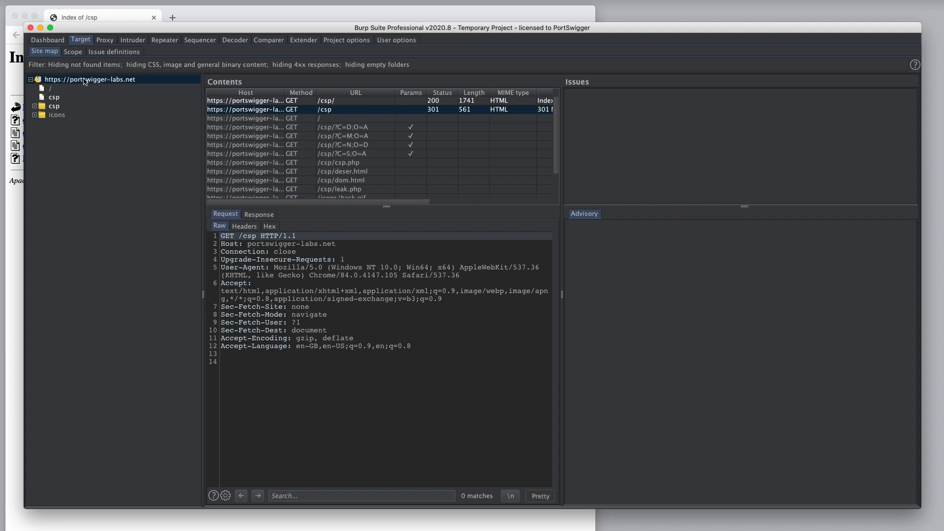
mouse_move(320, 158)
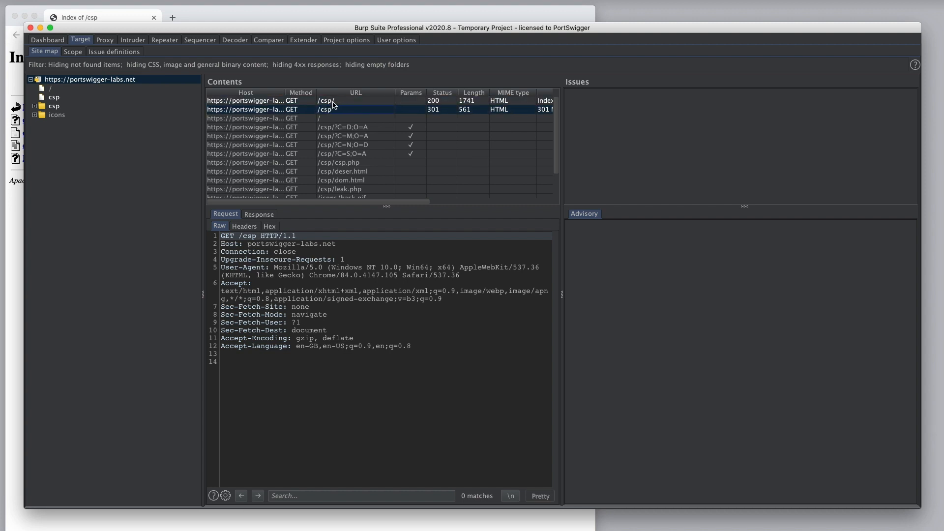
click(343, 127)
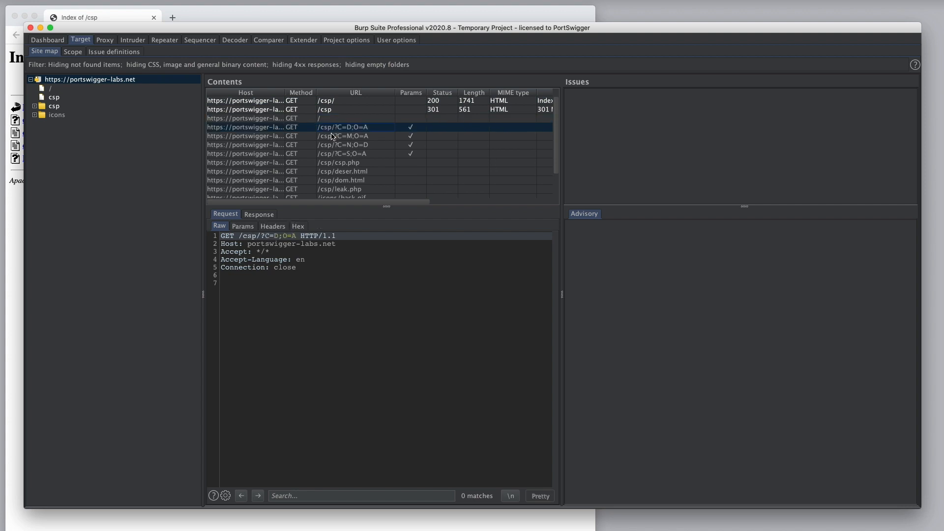
click(347, 171)
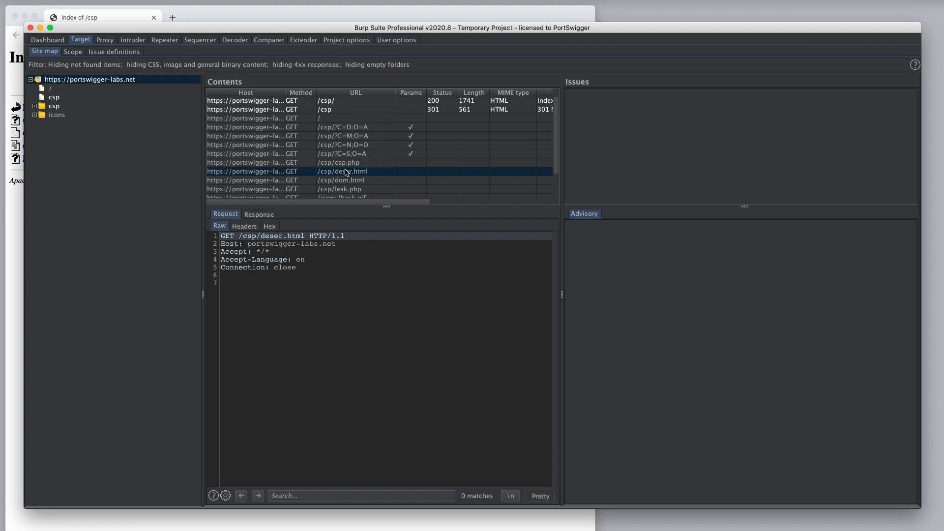
click(47, 40)
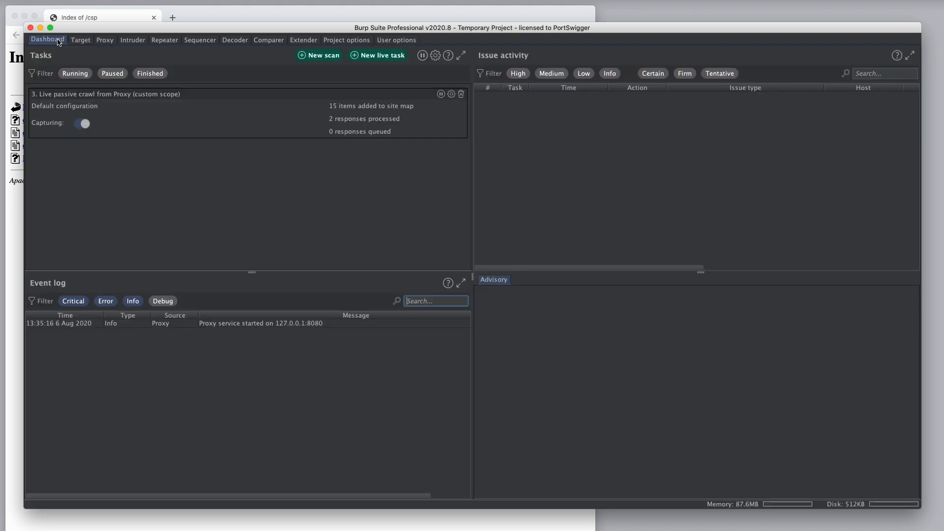
mouse_move(79, 138)
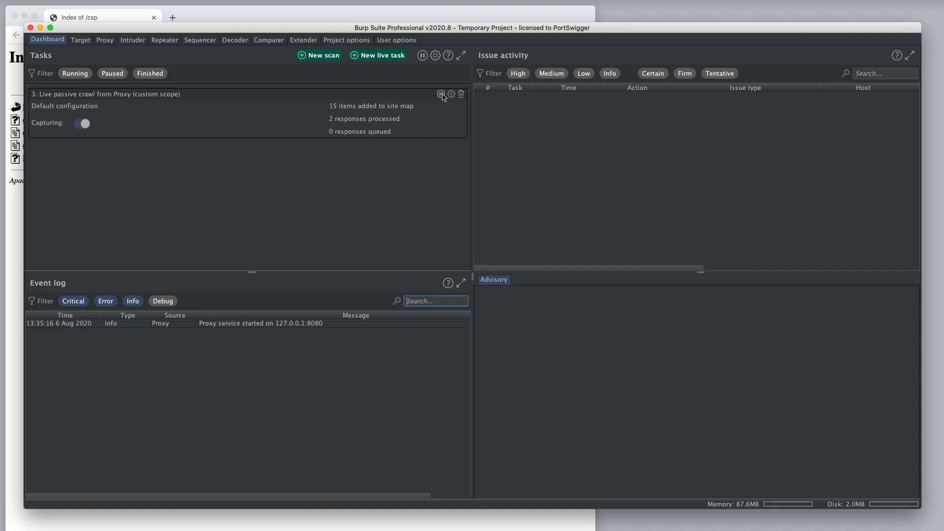
mouse_move(441, 94)
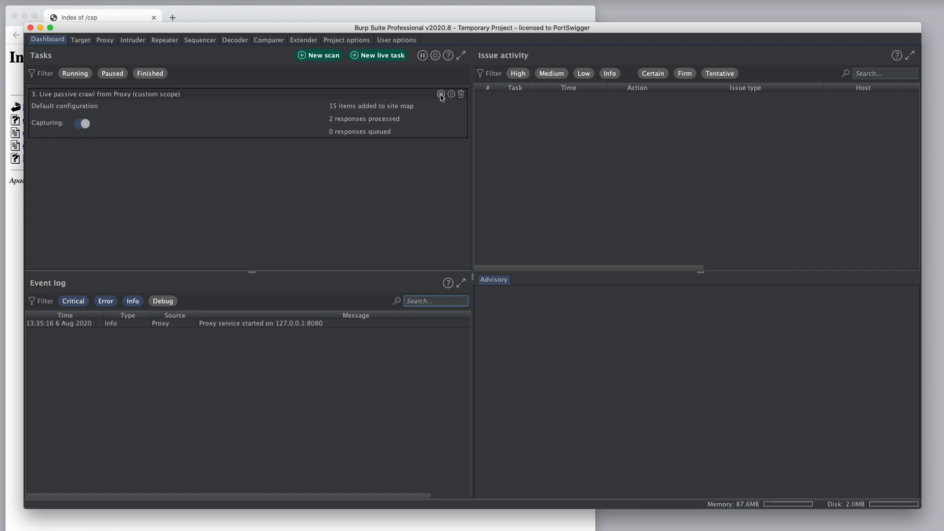
Pause the live passive crawl task, leaving 3 responses queued and 2 processed
click(94, 17)
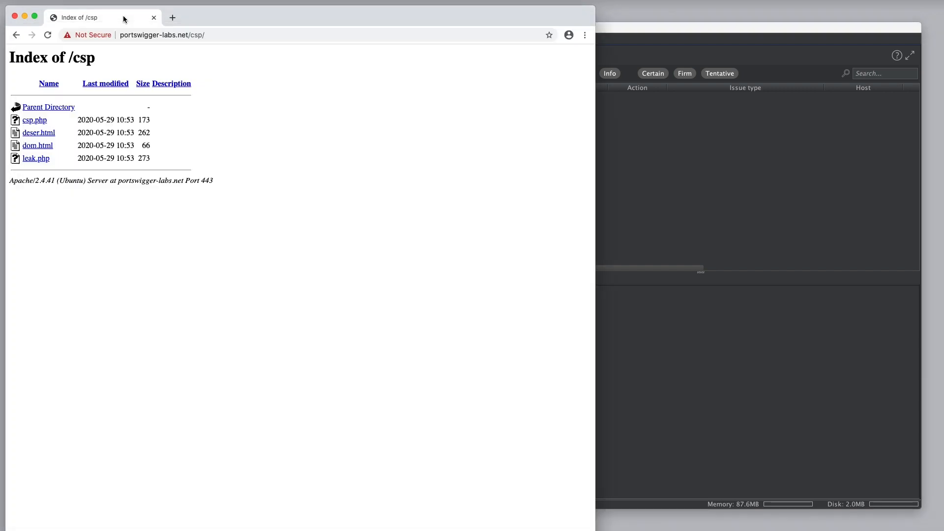
click(35, 120)
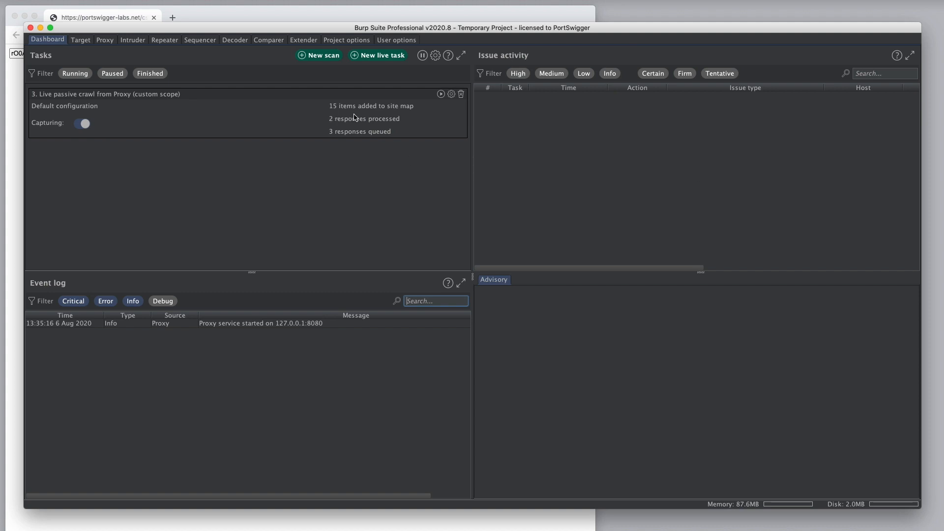
mouse_move(358, 145)
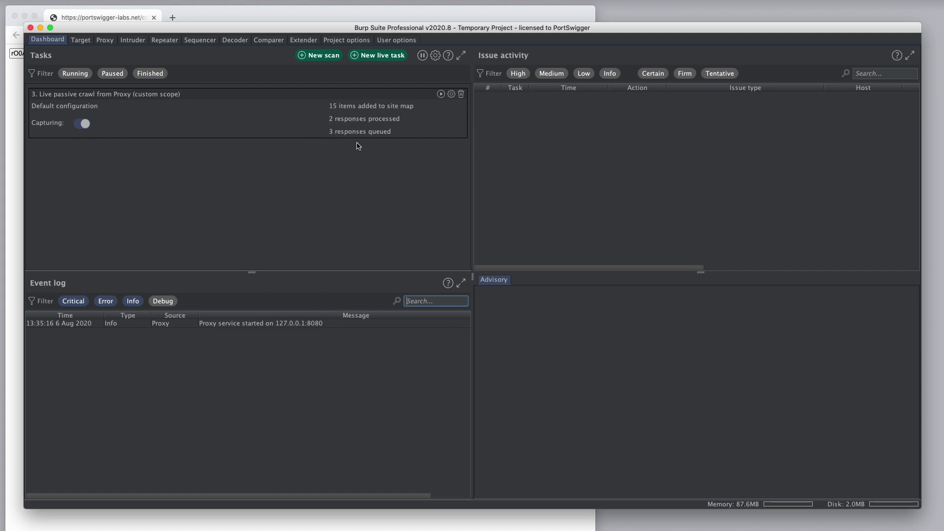
mouse_move(375, 146)
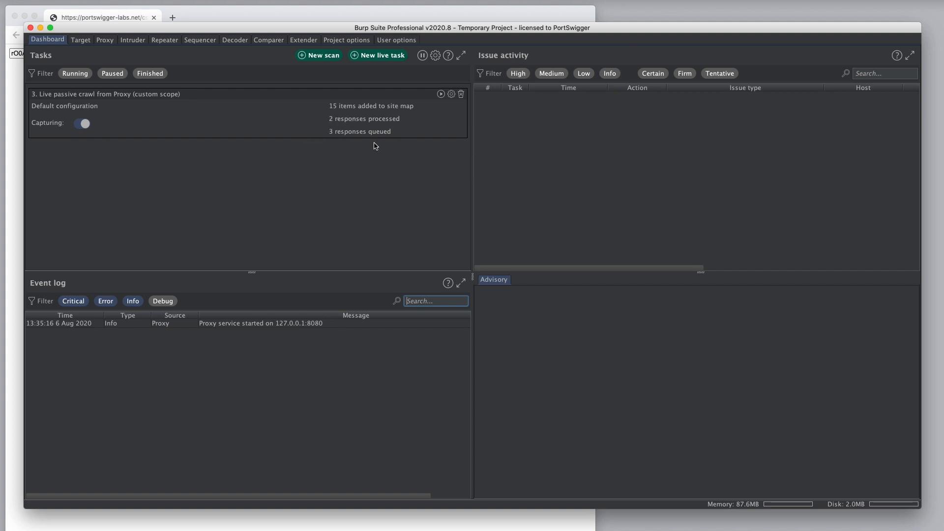
mouse_move(435, 119)
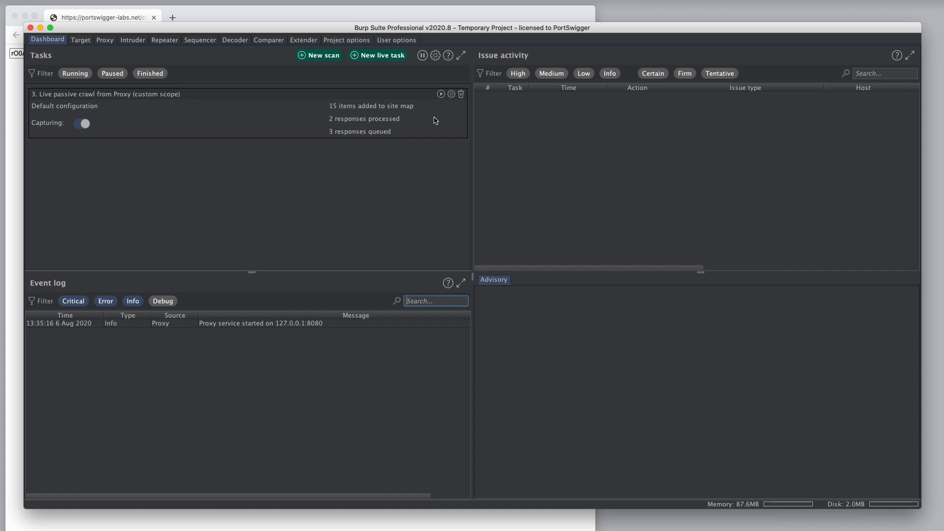
mouse_move(438, 123)
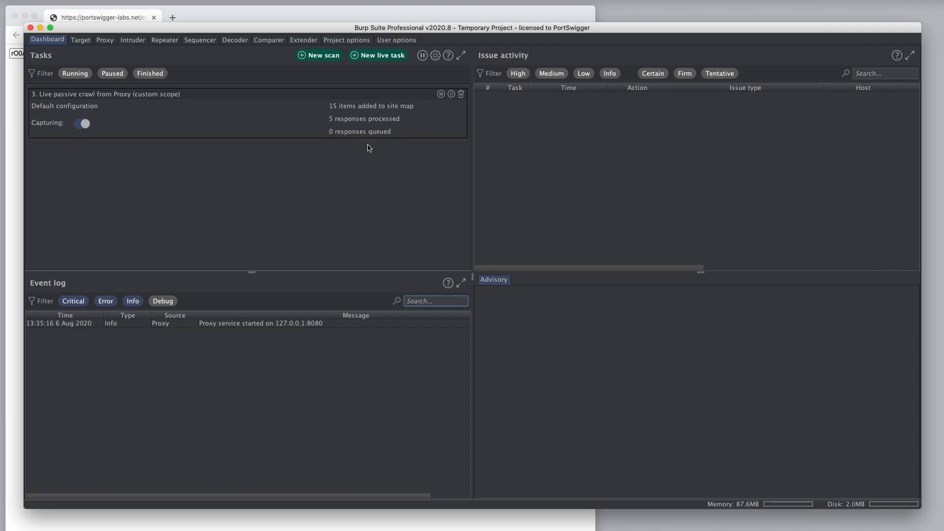
mouse_move(136, 117)
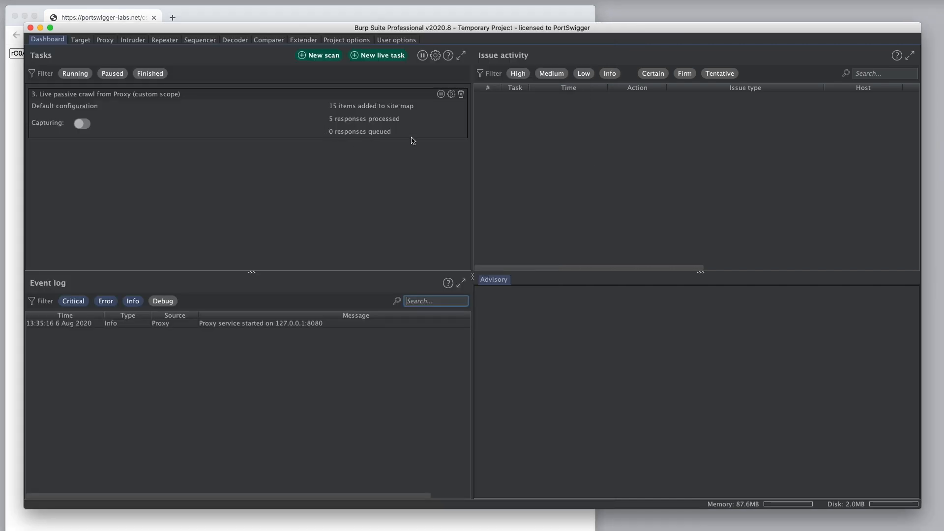
mouse_move(327, 145)
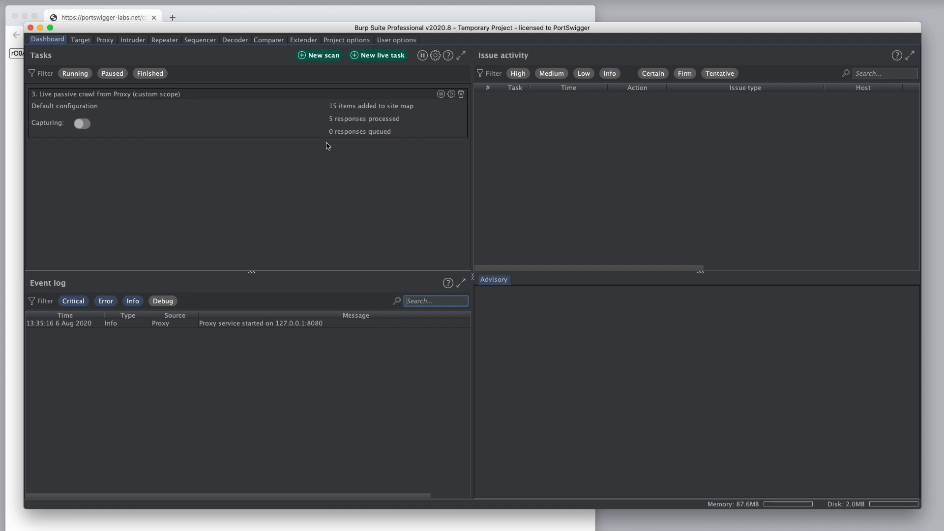
mouse_move(426, 121)
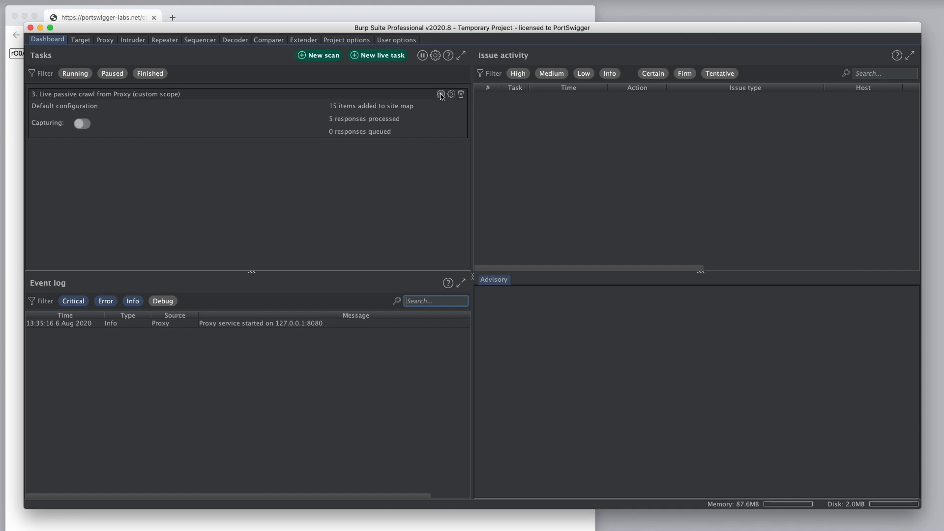
mouse_move(441, 94)
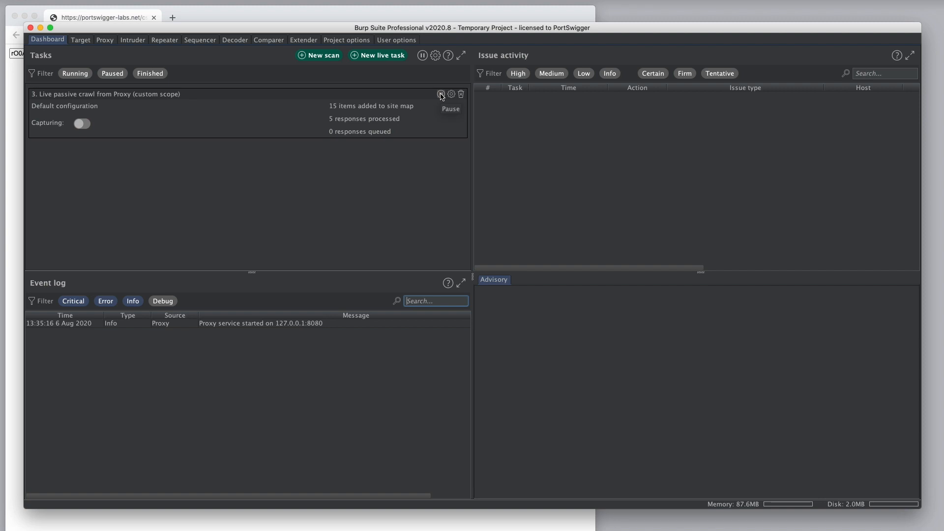
mouse_move(392, 57)
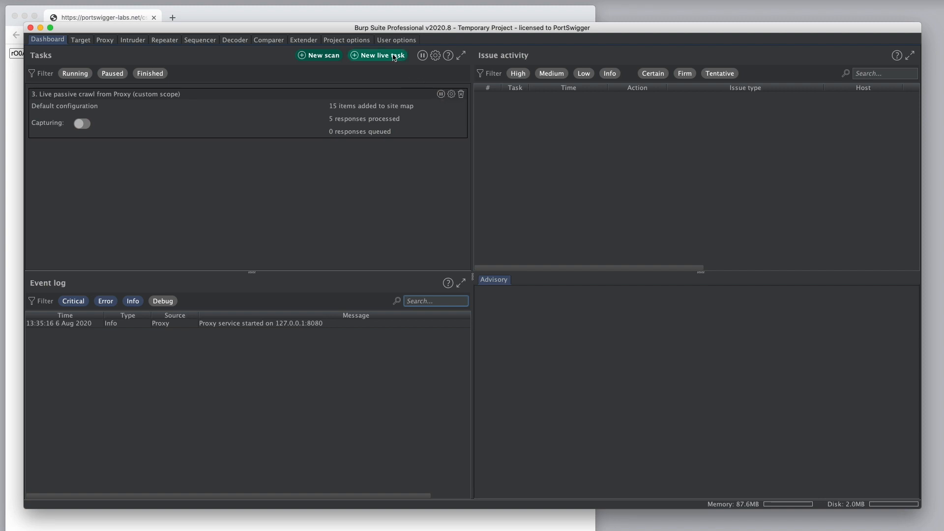
Begin a new live task from the Dashboard to reach the predefined task types
click(378, 56)
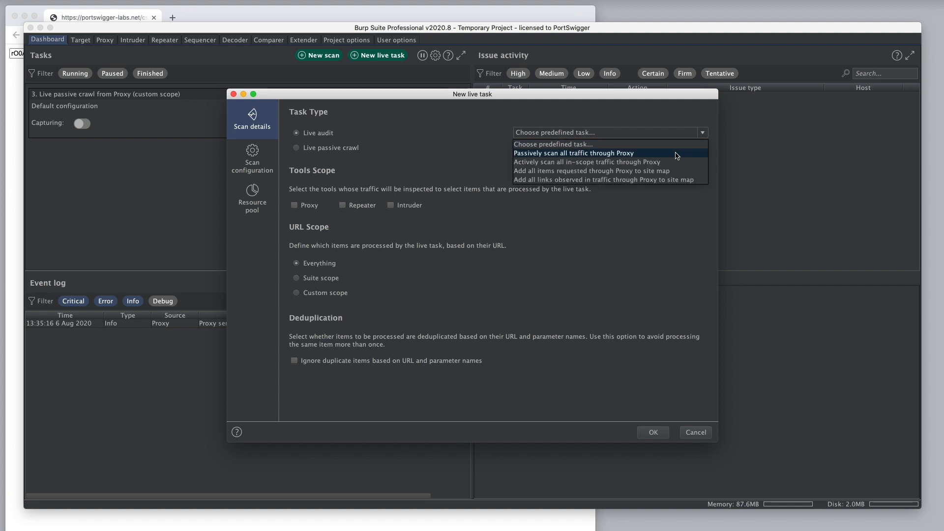
mouse_move(674, 183)
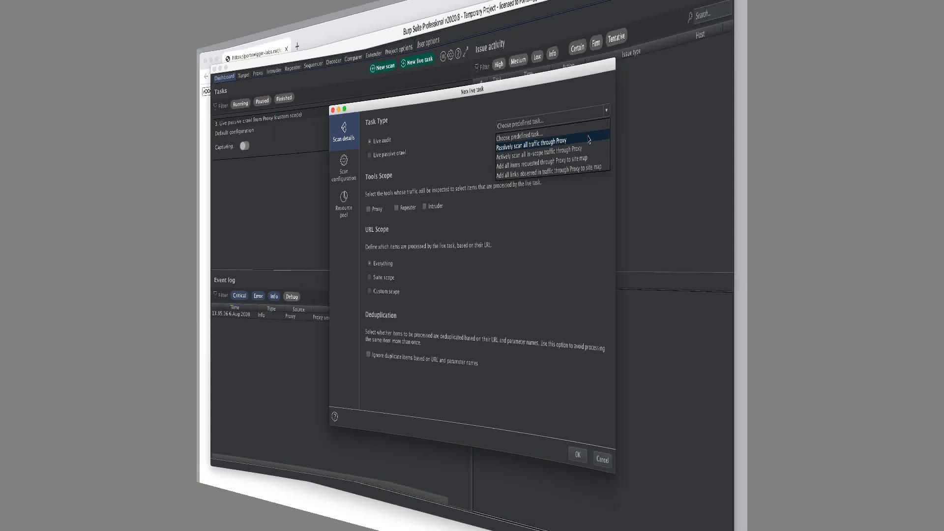
Confirm the Live passive crawl and Live audit from Proxy tasks are both capturing
click(578, 455)
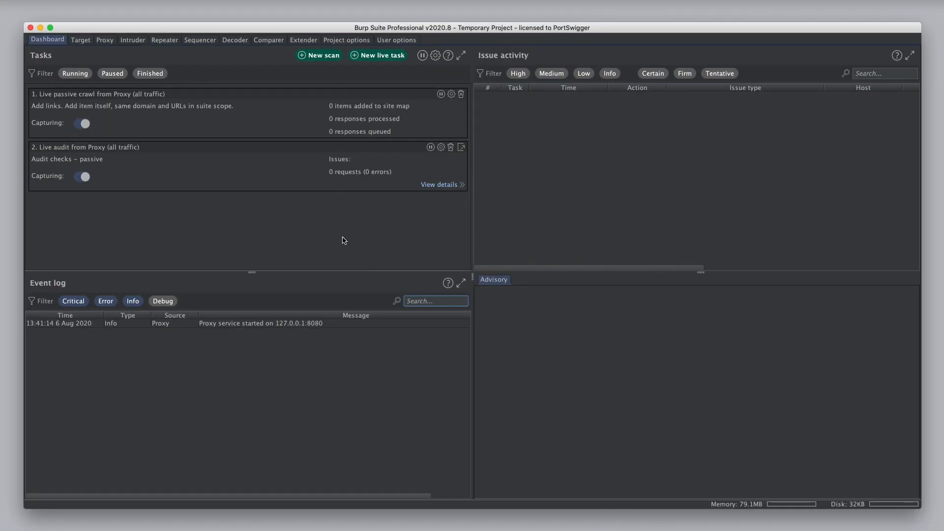
mouse_move(405, 125)
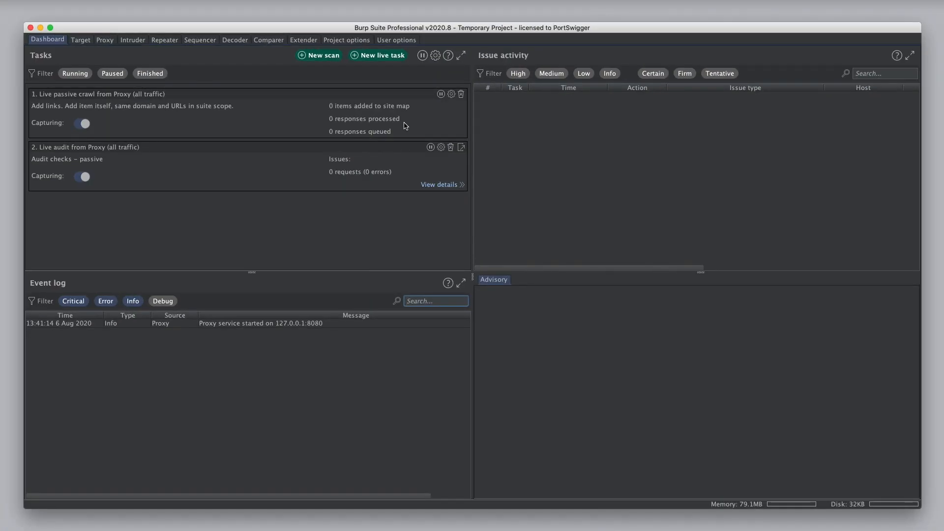
mouse_move(191, 82)
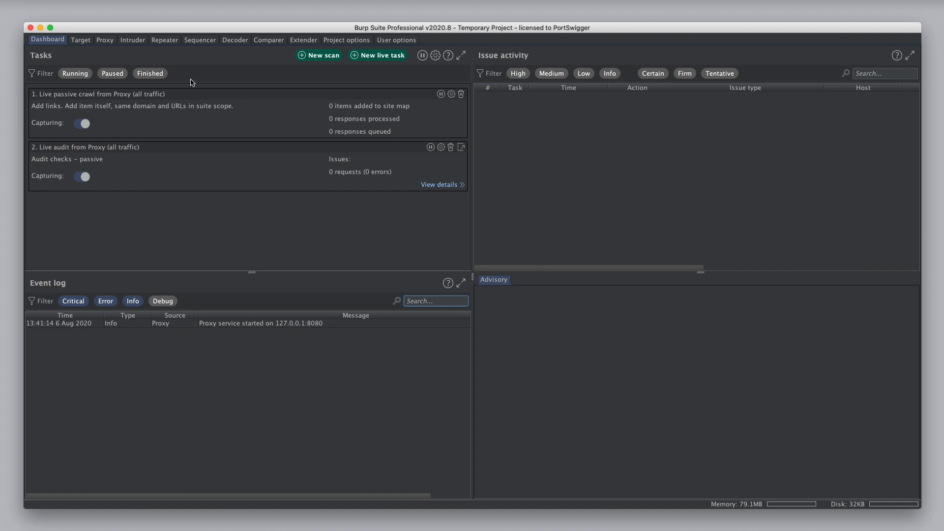
mouse_move(131, 220)
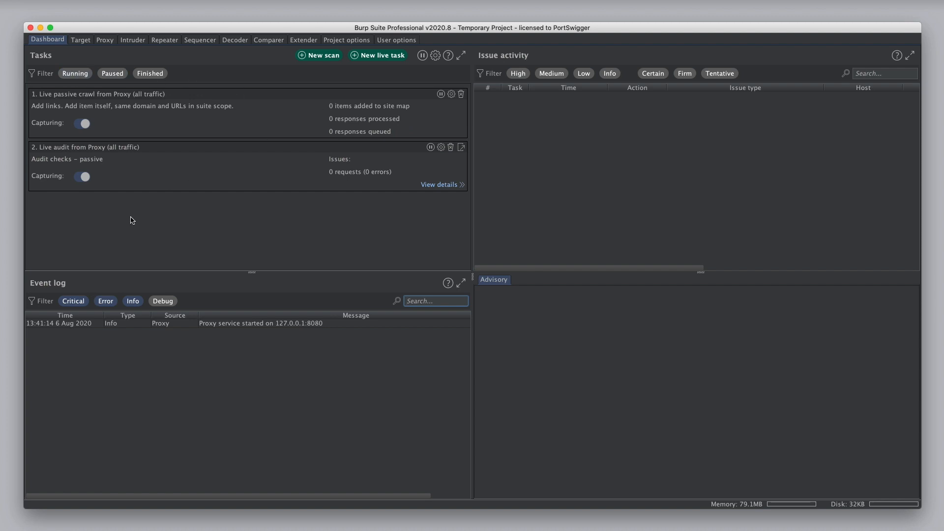
mouse_move(40, 86)
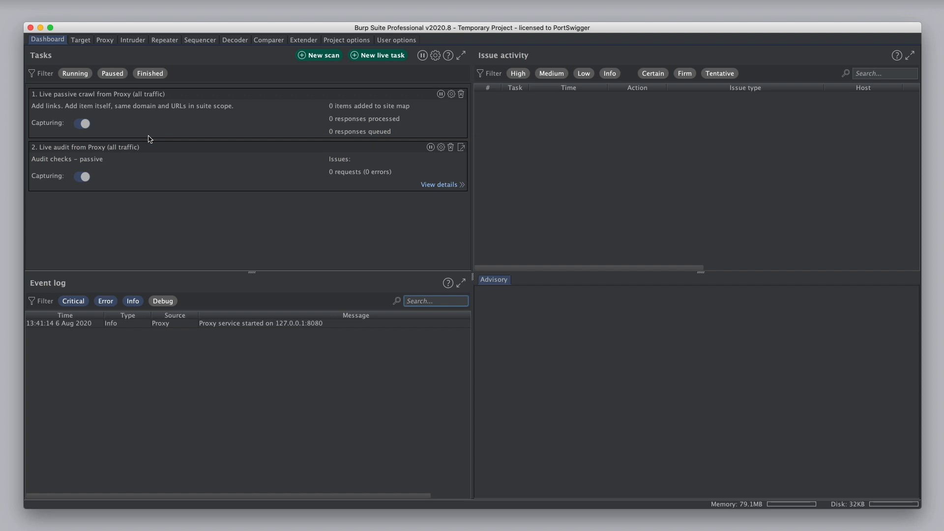
mouse_move(151, 126)
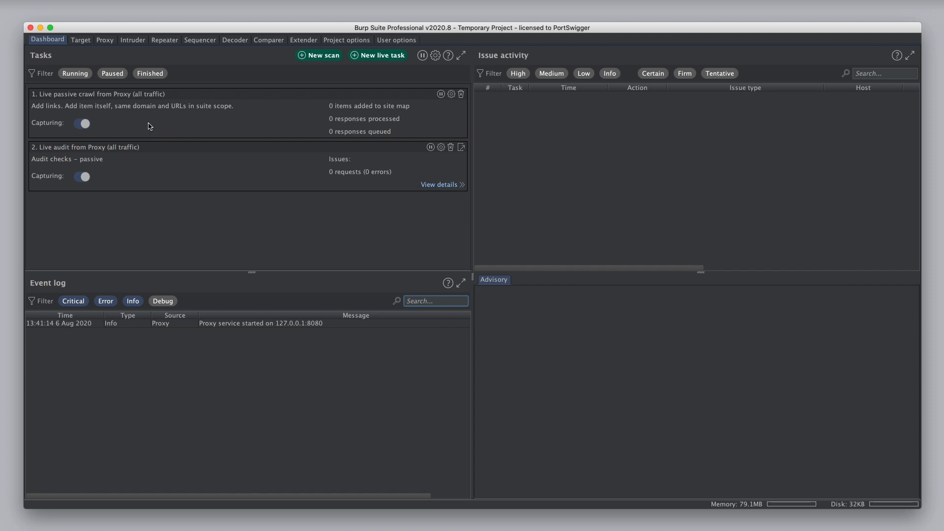